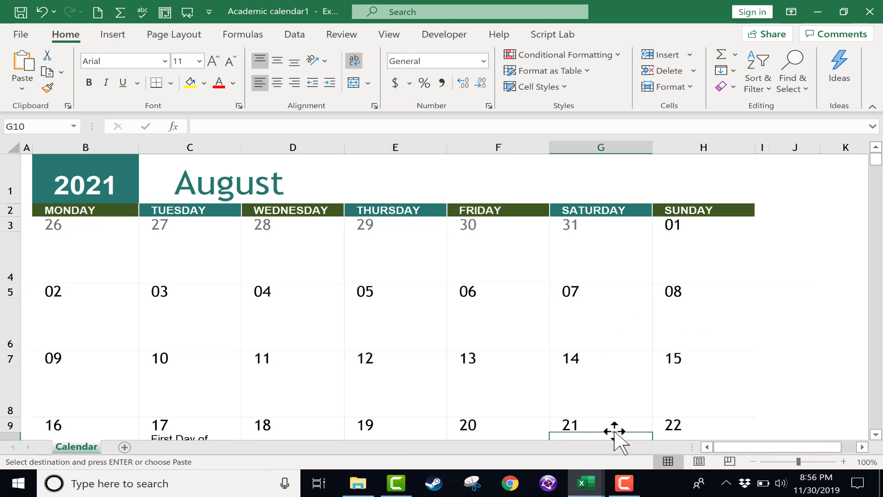
Step: Scroll the finished calendar and begin typing an 'Asse' entry before switching workbooks
{"action": "scroll", "scroll_direction": "down", "scroll_amount": 3}
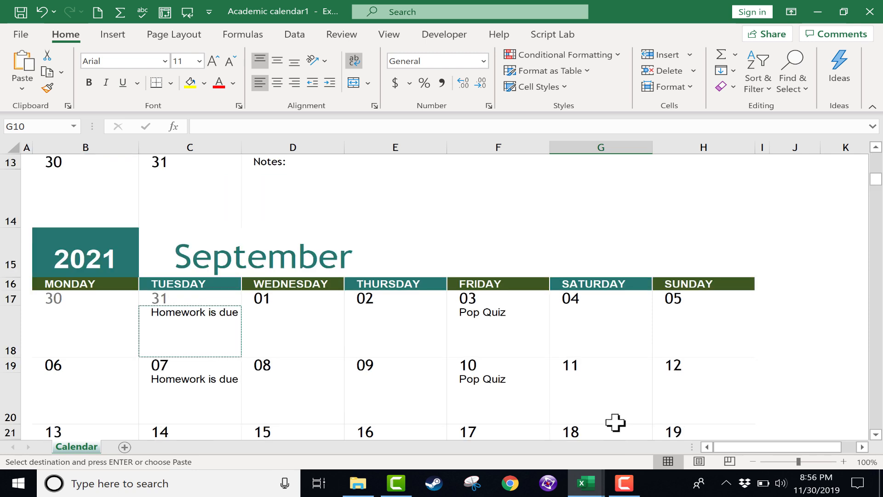
{"action": "type", "text": "Asse"}
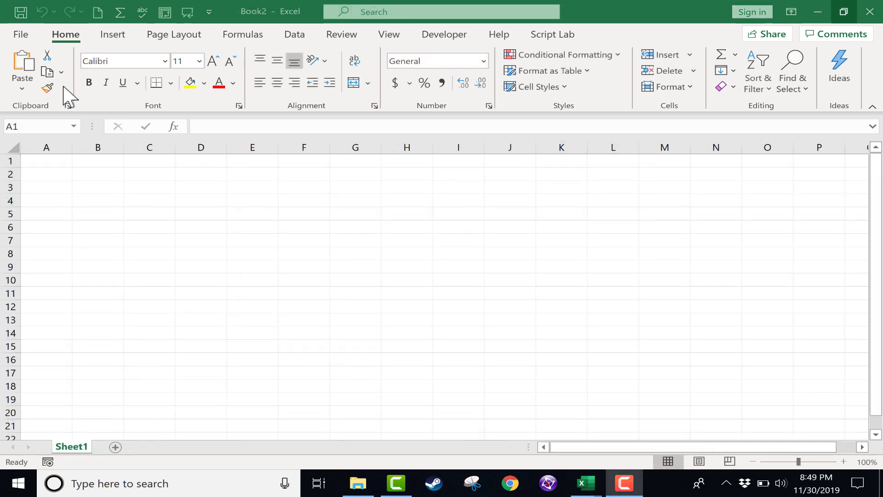
{"action": "mouse_move", "coordinate": [369, 291]}
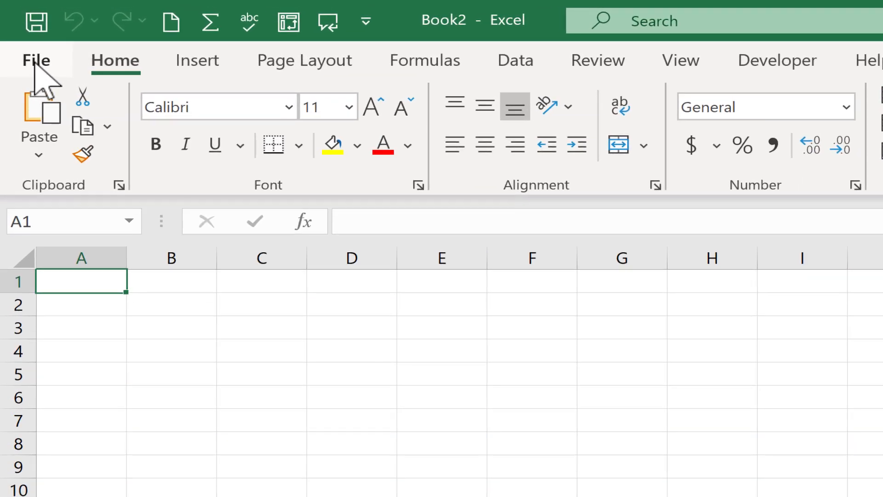
Step: From File > New, scroll the template gallery and preview the Academic calendar template
{"action": "left_click", "coordinate": [35, 61]}
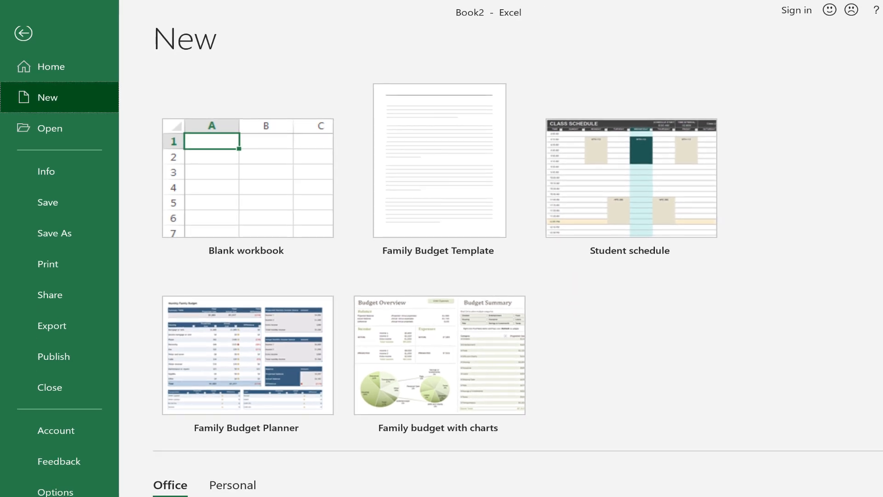
{"action": "scroll", "scroll_direction": "down", "scroll_amount": 3}
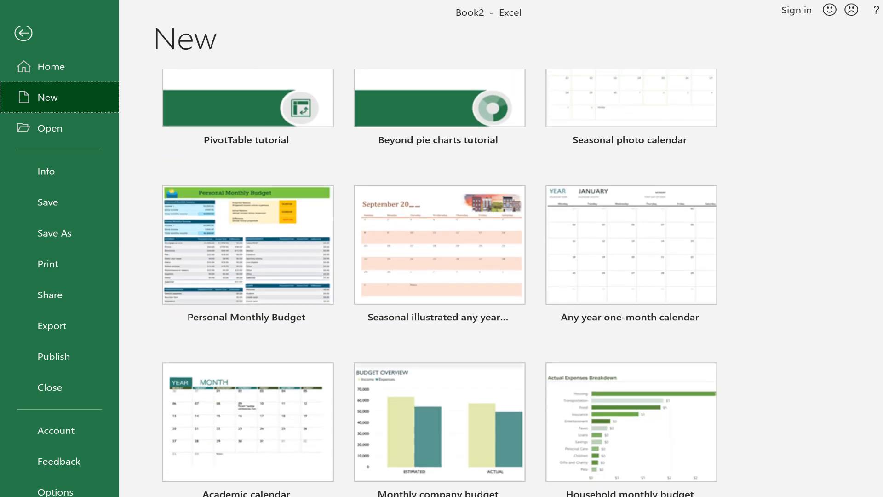
{"action": "scroll", "scroll_direction": "down", "scroll_amount": 3}
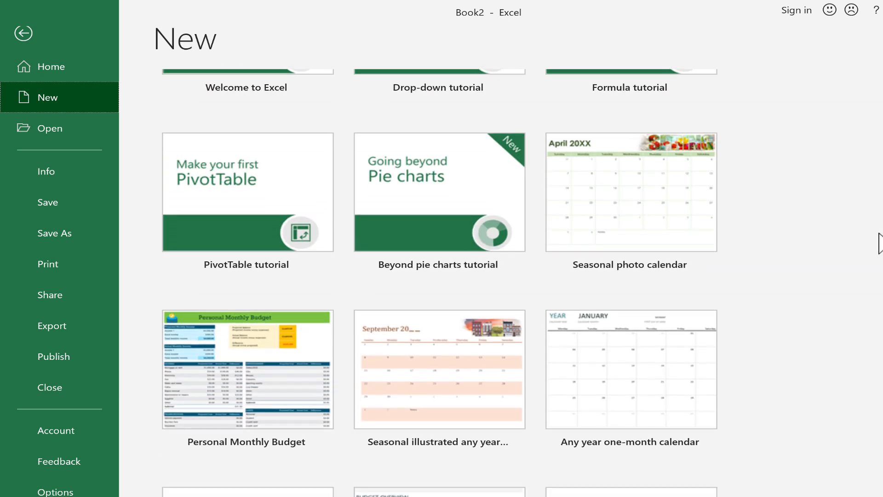
{"action": "scroll", "scroll_direction": "down", "scroll_amount": 3}
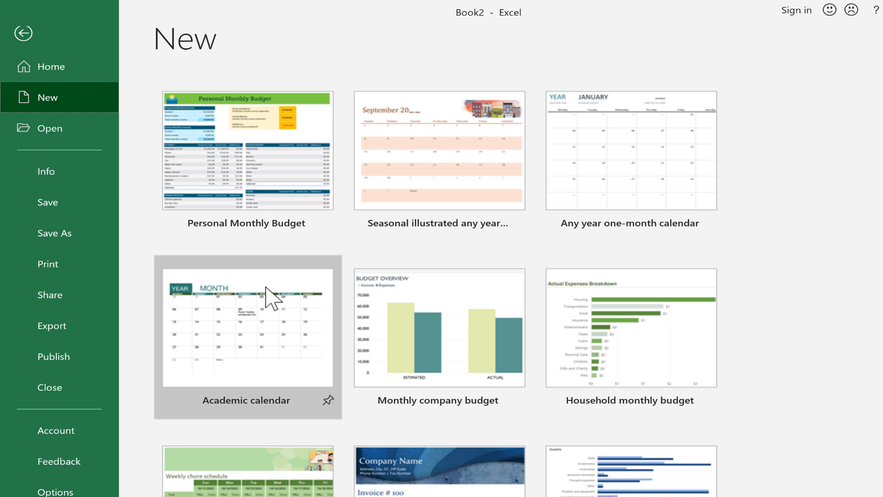
{"action": "left_click", "coordinate": [247, 327]}
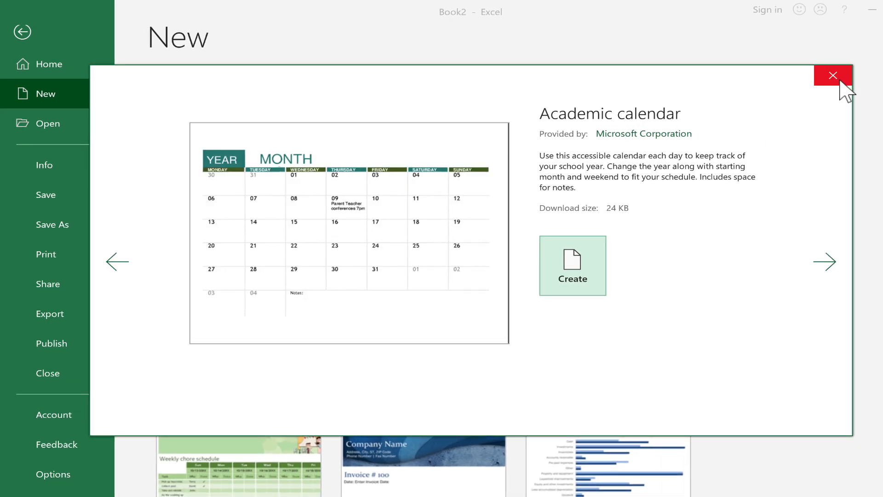
Step: Close the preview, search templates for 'cal', then return to all templates
{"action": "left_click", "coordinate": [832, 74]}
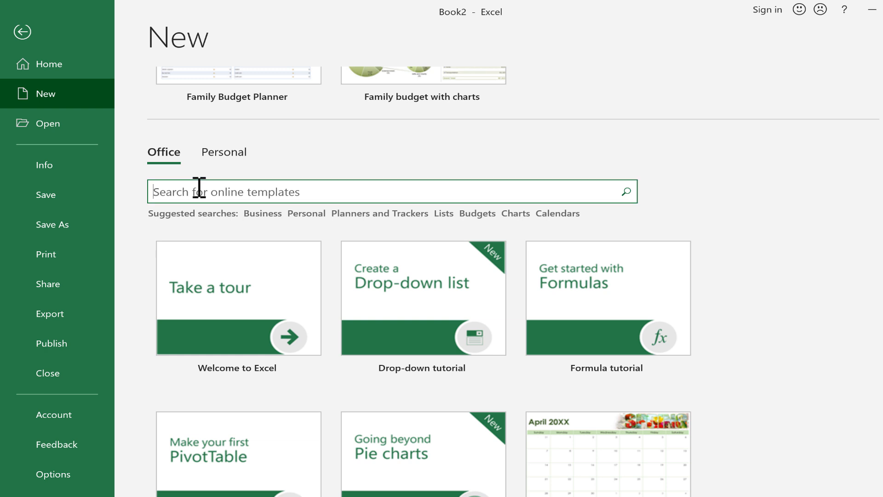
{"action": "type", "text": "calendar"}
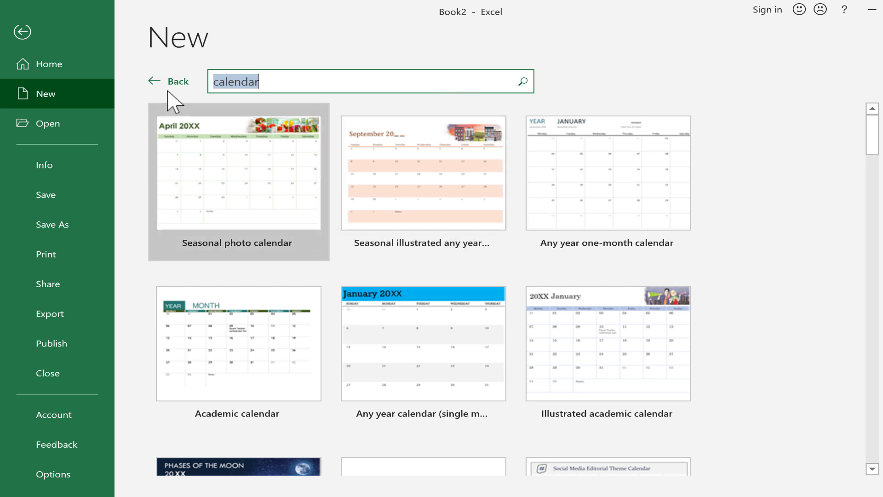
{"action": "left_click", "coordinate": [174, 81]}
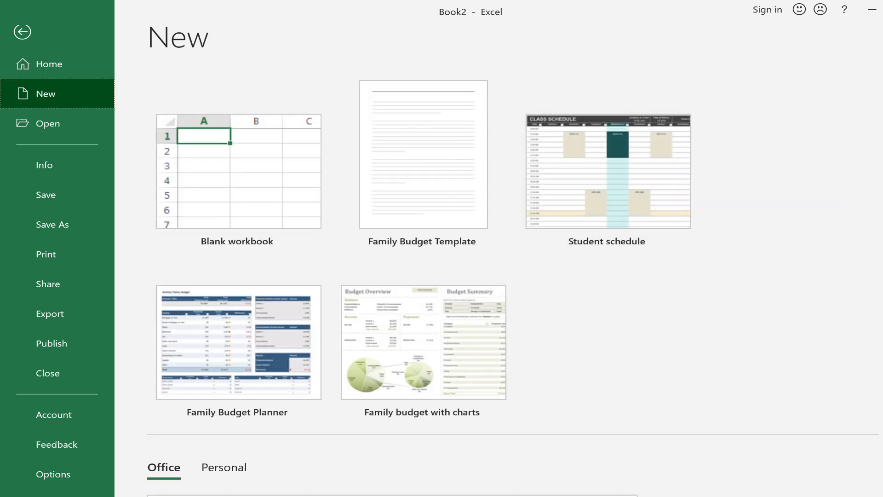
Step: Preview the Academic calendar template again and create a workbook from it
{"action": "scroll", "scroll_direction": "down", "scroll_amount": 3}
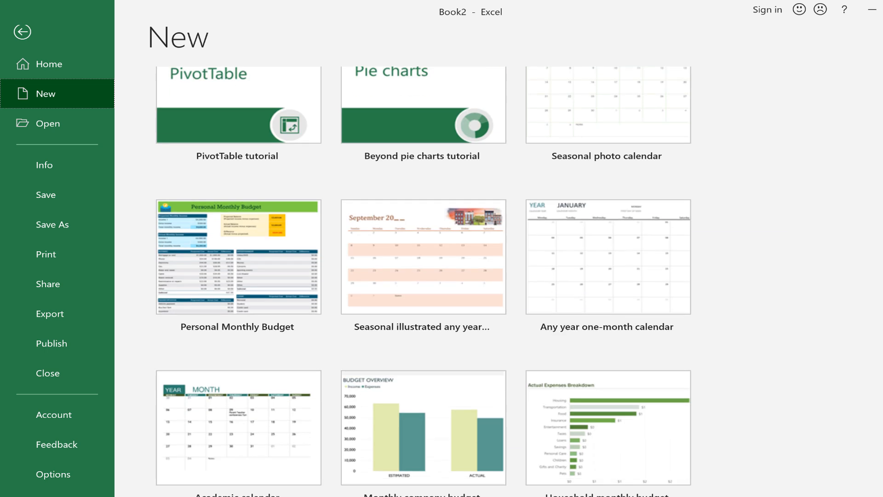
{"action": "scroll", "scroll_direction": "down", "scroll_amount": 3}
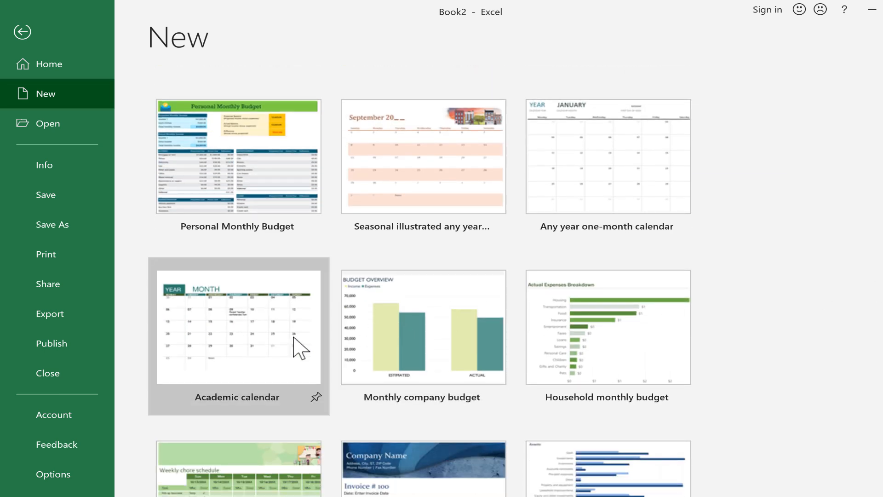
{"action": "left_click", "coordinate": [237, 325]}
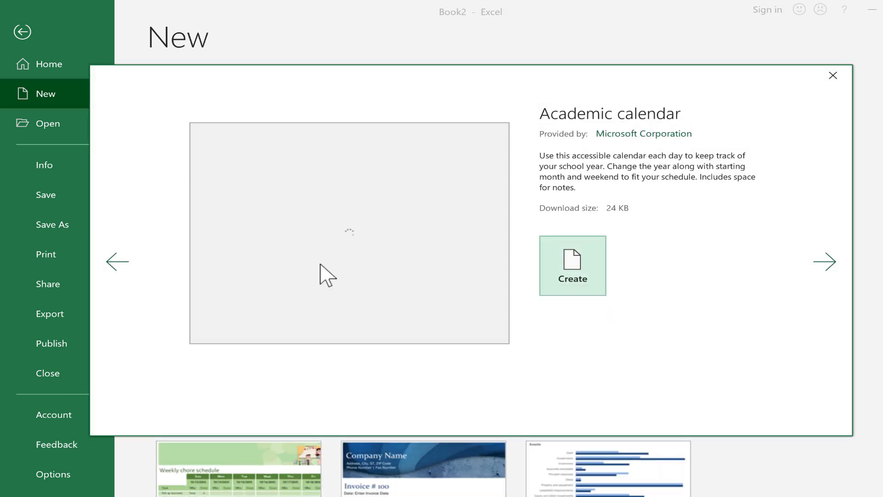
{"action": "left_click", "coordinate": [571, 265]}
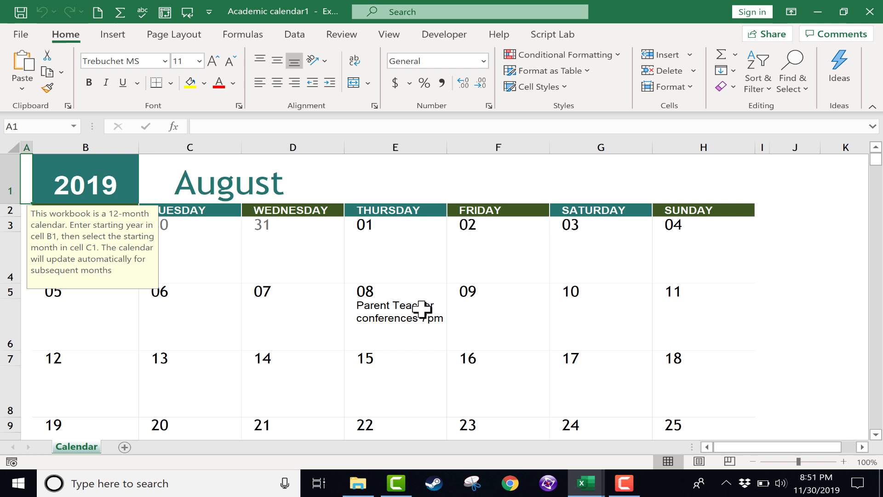
{"action": "mouse_move", "coordinate": [384, 322]}
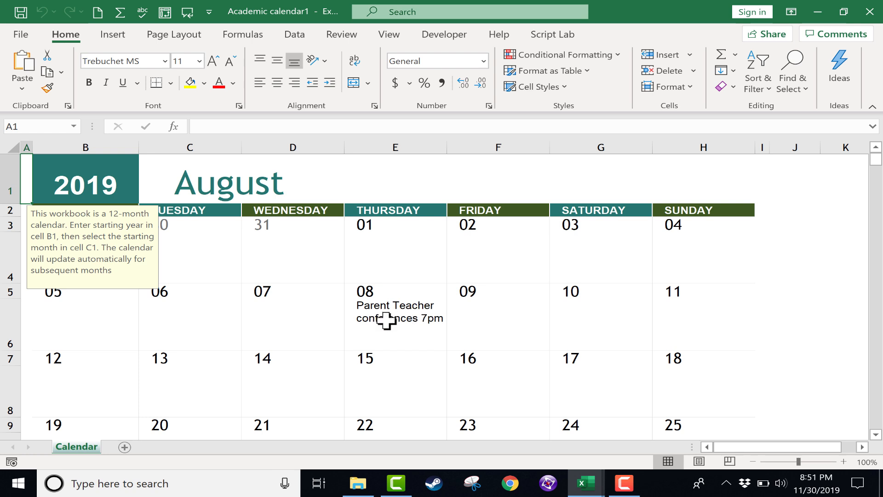
Step: Clear the 'Parent Teacher conferences 7pm' note under August 8
{"action": "scroll", "scroll_direction": "down", "scroll_amount": 3}
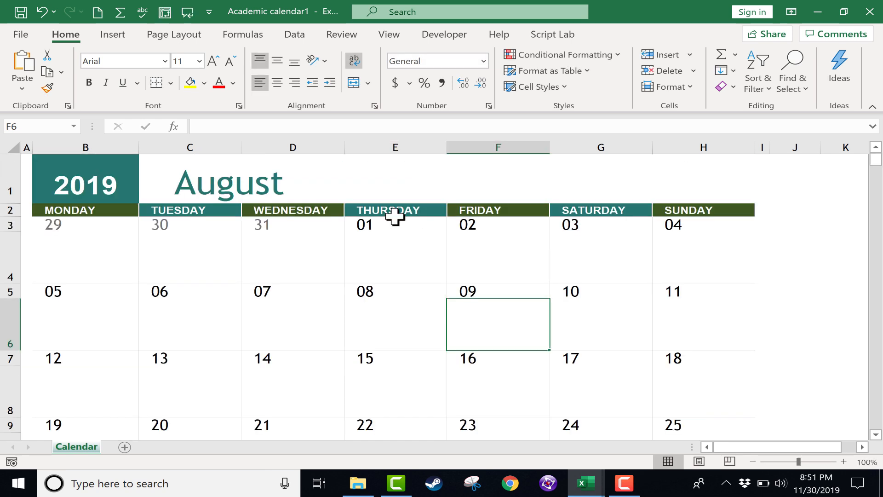
Step: Replace the YEAR(TODAY()) formula in B1 with 2021 so the August dates update
{"action": "left_click", "coordinate": [85, 180]}
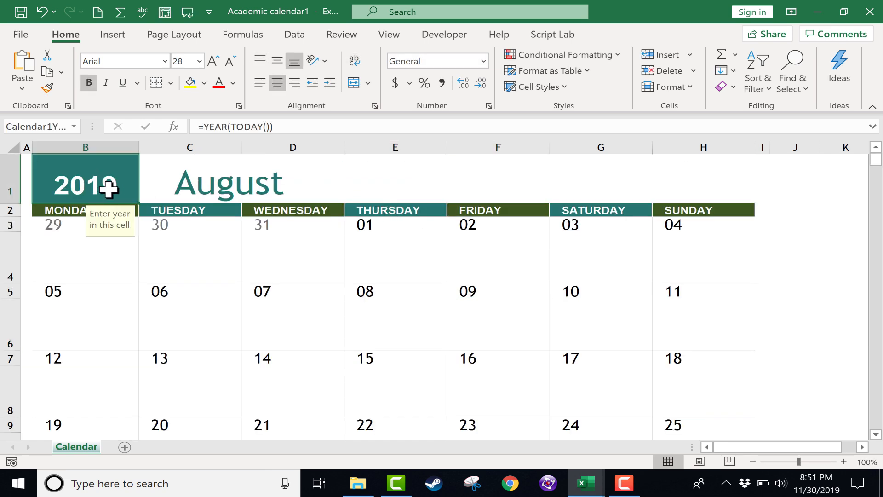
{"action": "double_click", "coordinate": [85, 180]}
{"action": "type", "text": "2"}
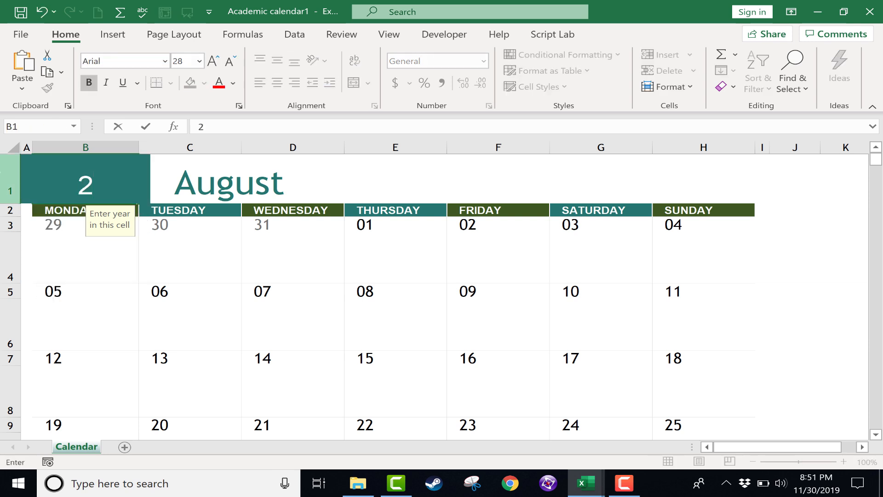
{"action": "type", "text": "021"}
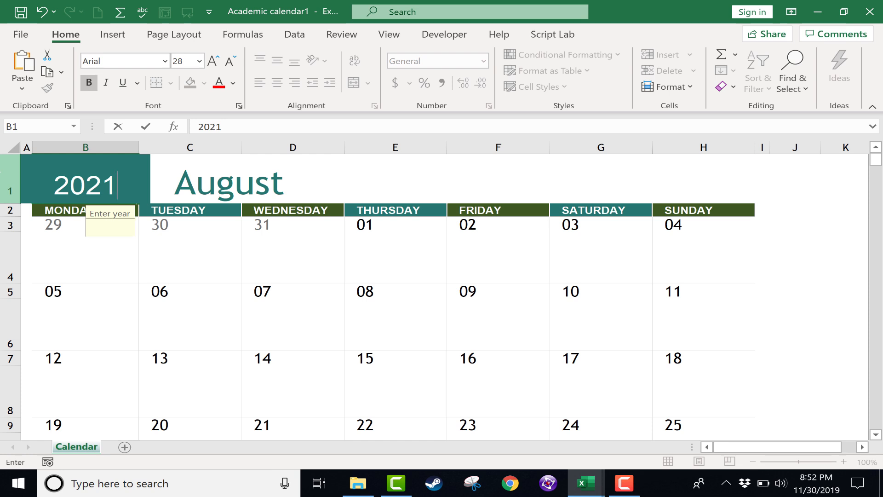
{"action": "left_click", "coordinate": [67, 210]}
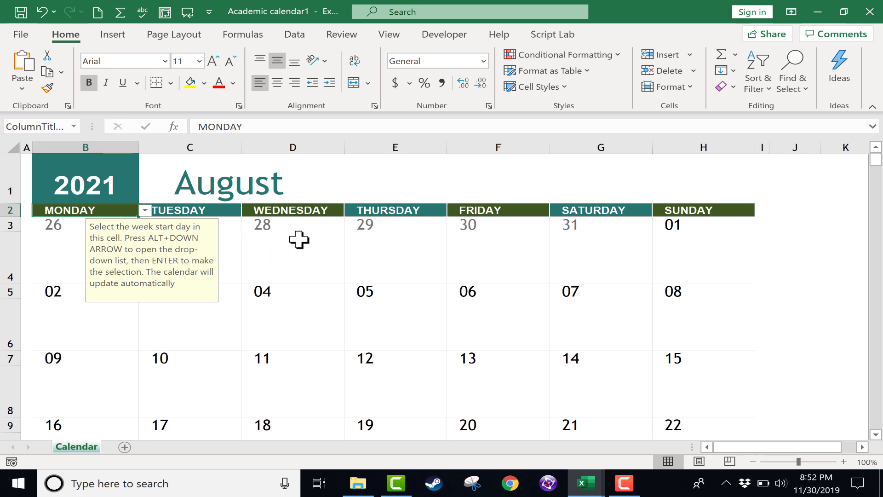
{"action": "mouse_move", "coordinate": [529, 305]}
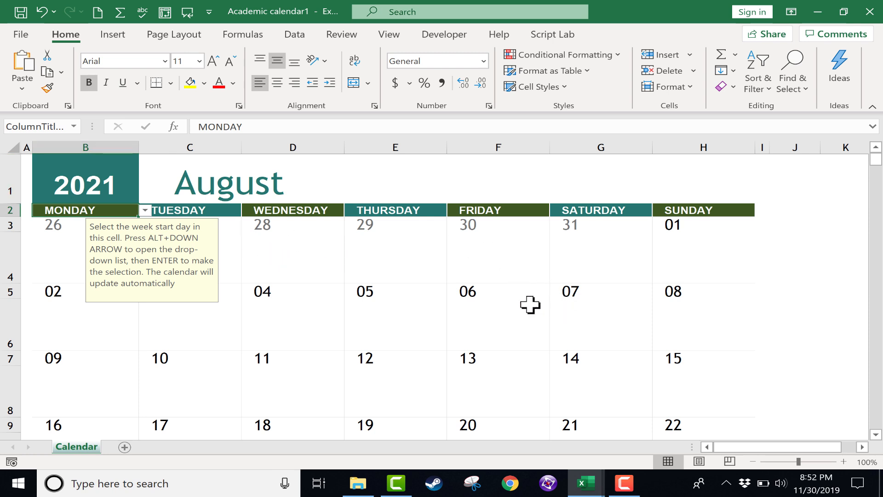
{"action": "mouse_move", "coordinate": [102, 190]}
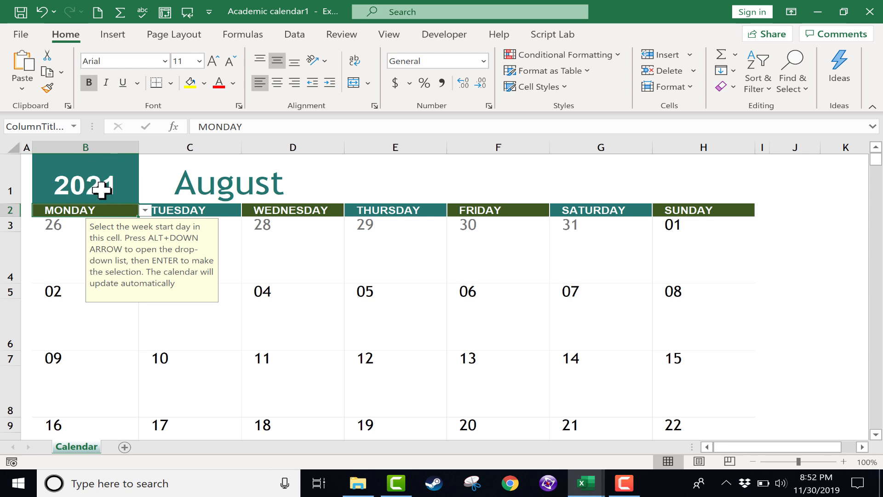
{"action": "mouse_move", "coordinate": [575, 298]}
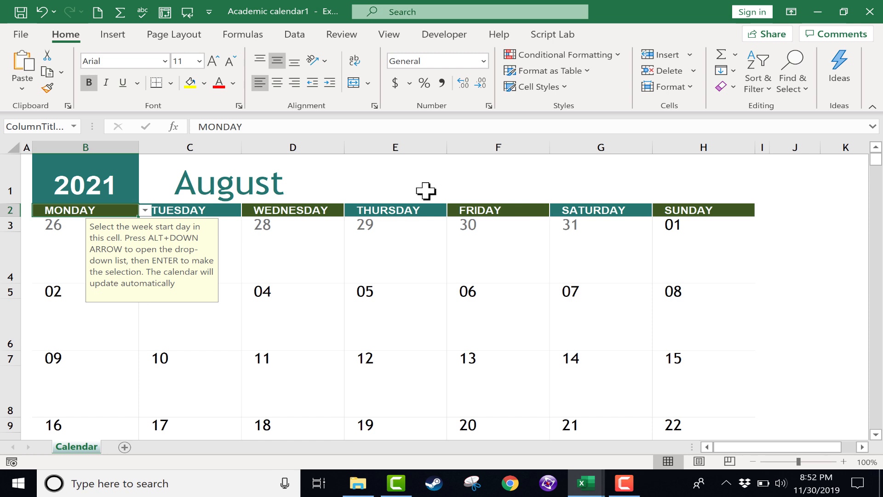
{"action": "mouse_move", "coordinate": [437, 352]}
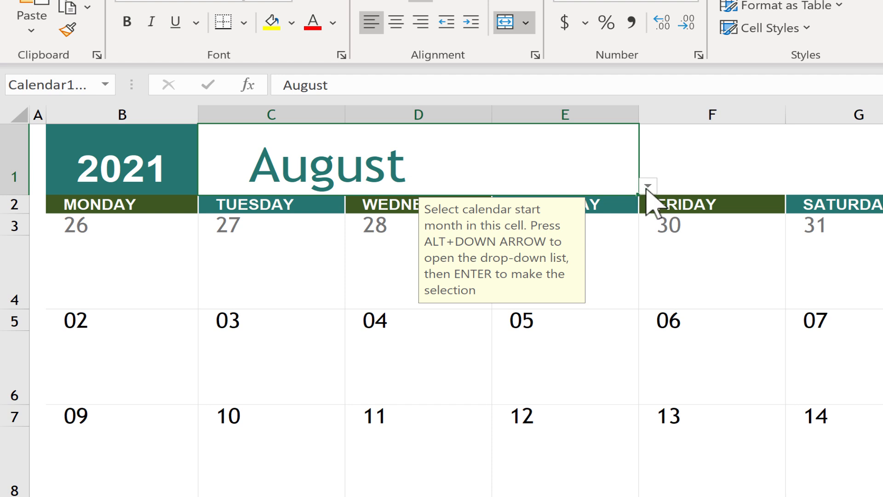
{"action": "left_click", "coordinate": [647, 185]}
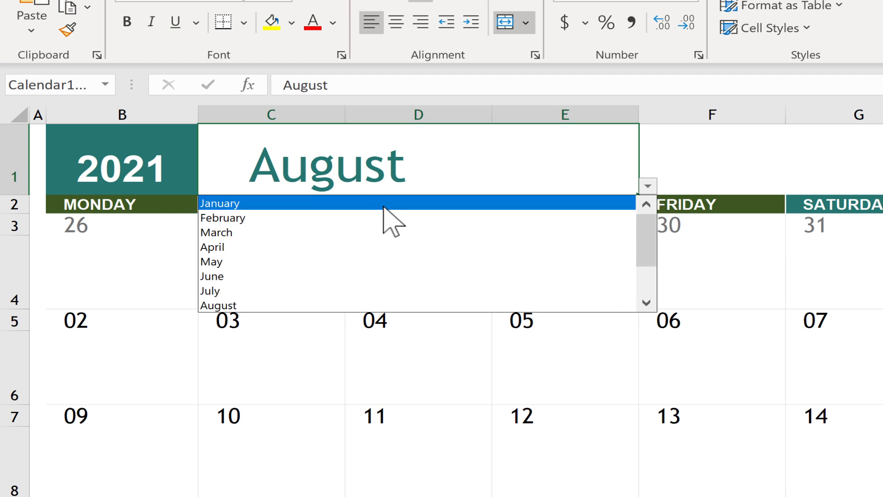
{"action": "left_click", "coordinate": [220, 203]}
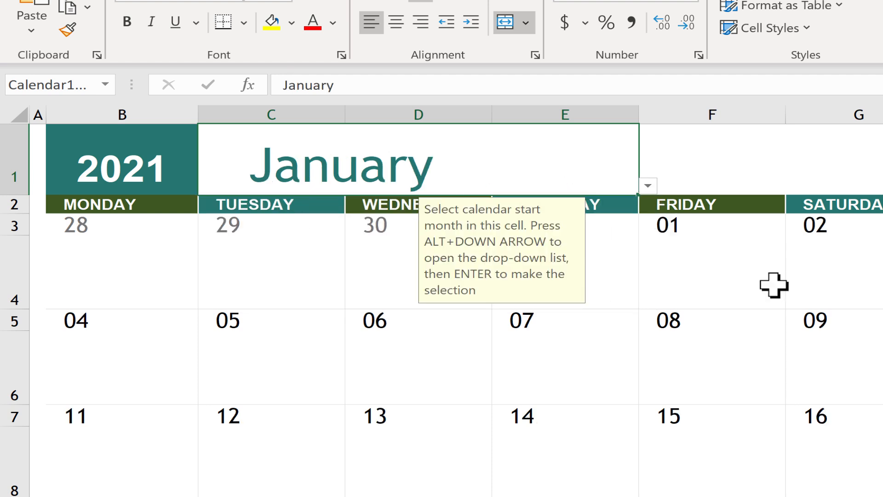
{"action": "mouse_move", "coordinate": [655, 181]}
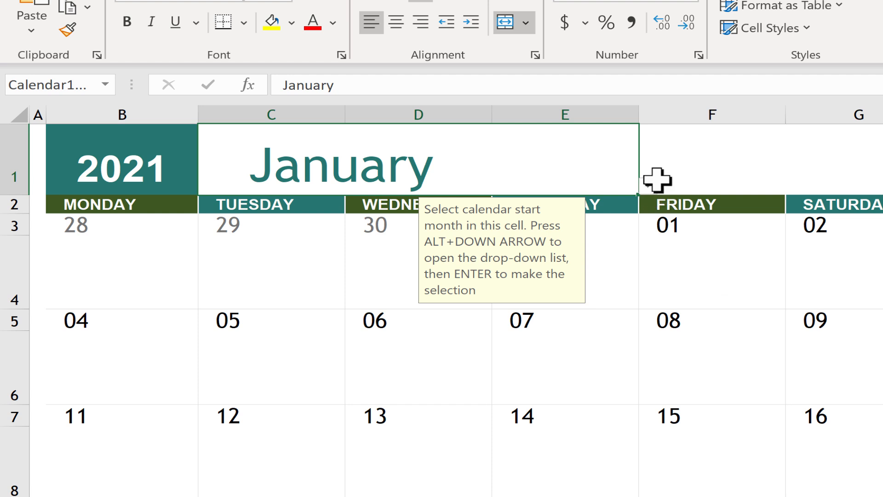
{"action": "left_click", "coordinate": [647, 185]}
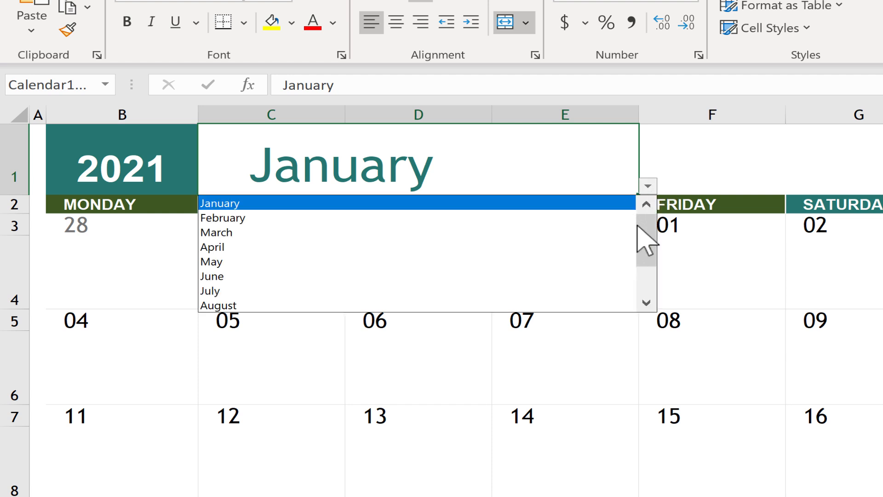
{"action": "left_click", "coordinate": [646, 301]}
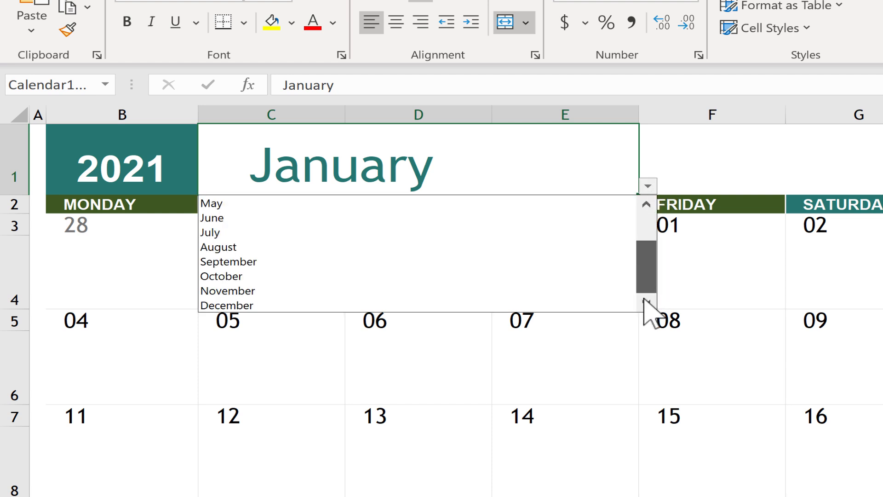
{"action": "mouse_move", "coordinate": [384, 246]}
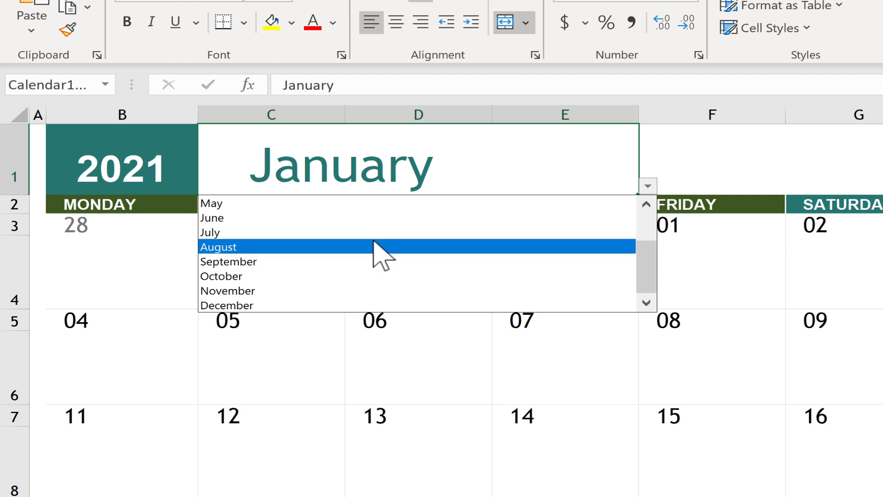
{"action": "left_click", "coordinate": [217, 246]}
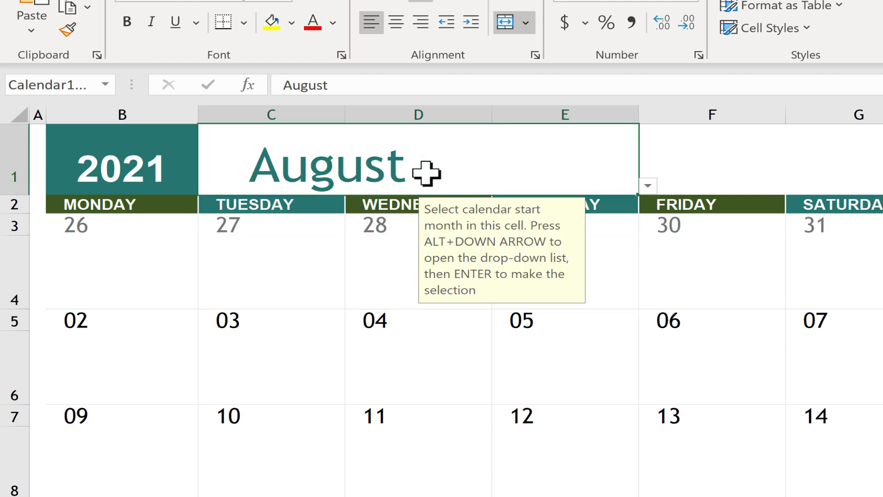
{"action": "mouse_move", "coordinate": [660, 212]}
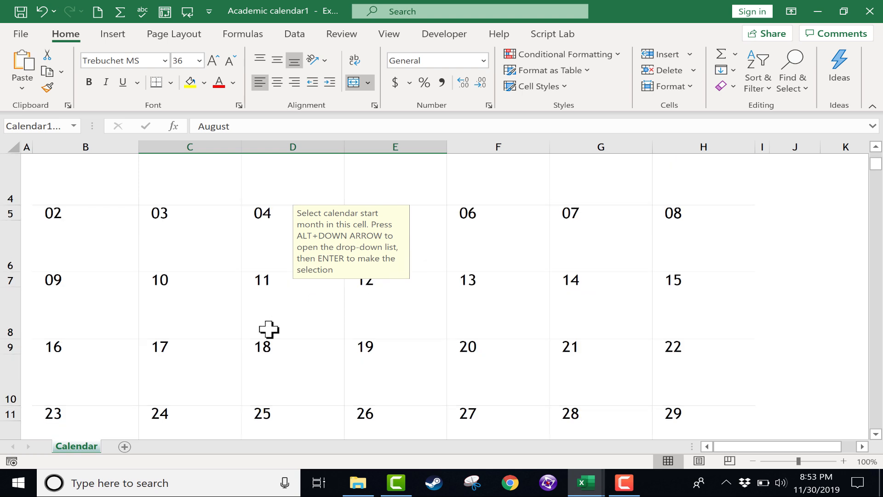
{"action": "mouse_move", "coordinate": [198, 359]}
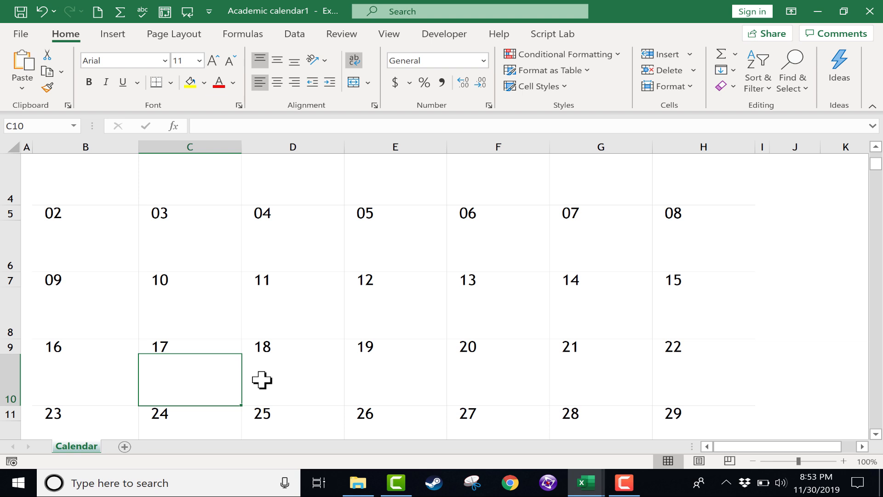
Step: Enter 'First Day of School' under August 17 and scroll down to September
{"action": "left_click", "coordinate": [292, 379]}
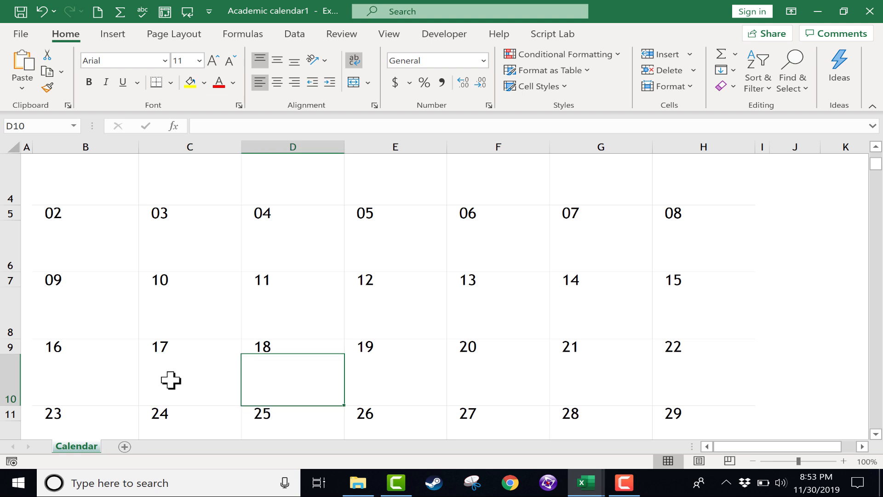
{"action": "left_click", "coordinate": [189, 346]}
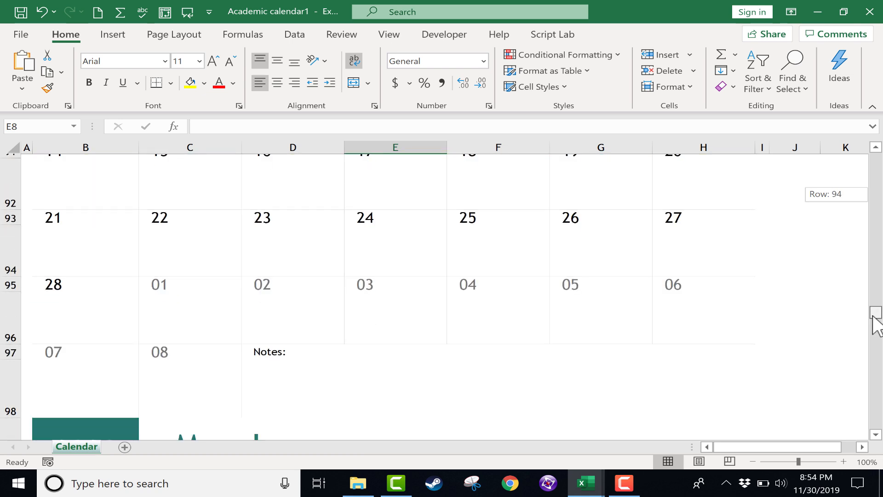
{"action": "scroll", "scroll_direction": "down", "scroll_amount": 3}
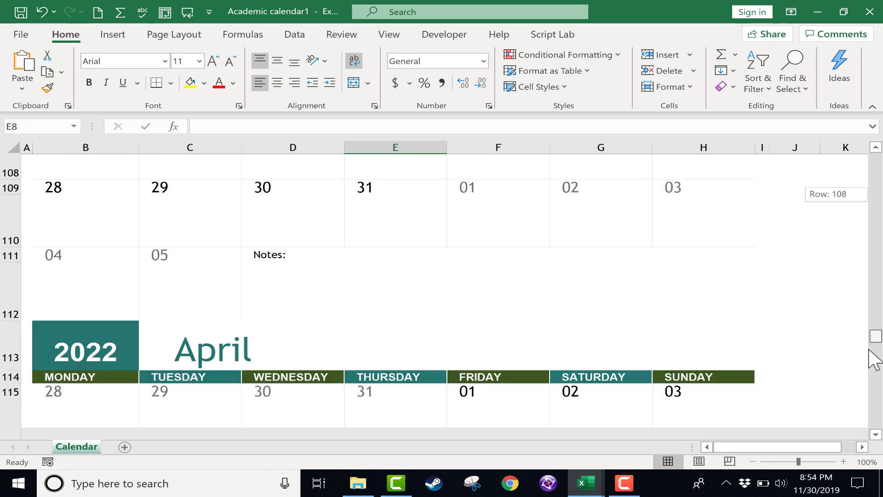
{"action": "scroll", "scroll_direction": "down", "scroll_amount": 3}
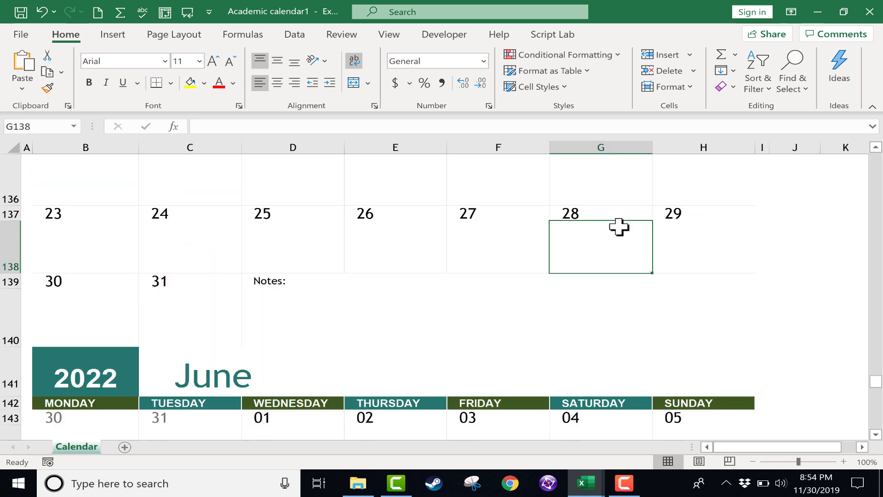
{"action": "scroll", "scroll_direction": "up", "scroll_amount": 3}
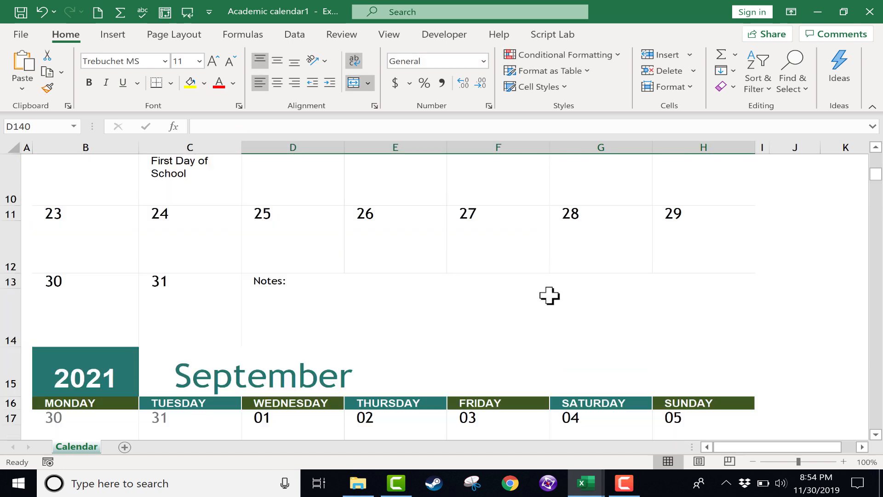
{"action": "scroll", "scroll_direction": "down", "scroll_amount": 3}
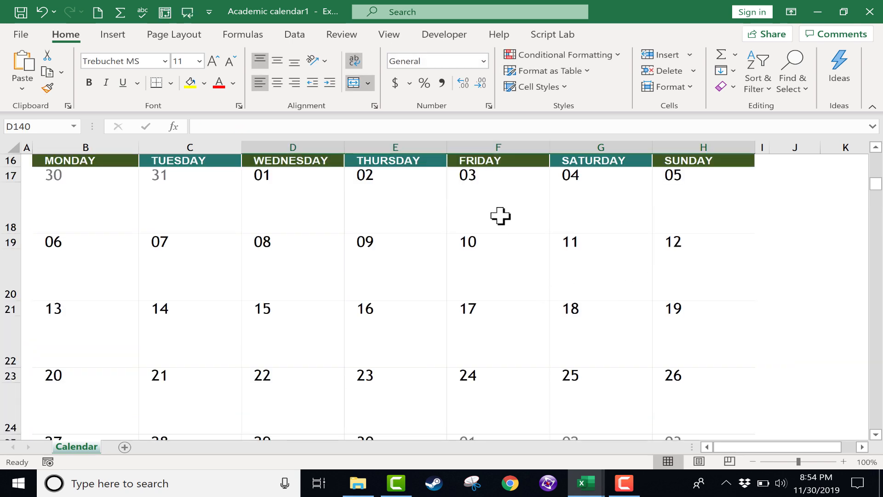
Step: Type 'Pop Quiz' under Friday September 3 and start a 'Hom' homework entry
{"action": "left_click", "coordinate": [498, 207]}
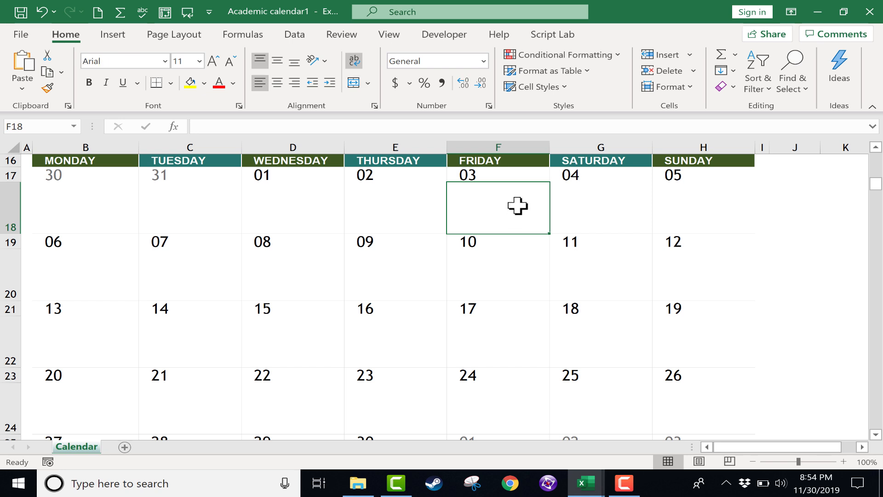
{"action": "type", "text": "Pop Q"}
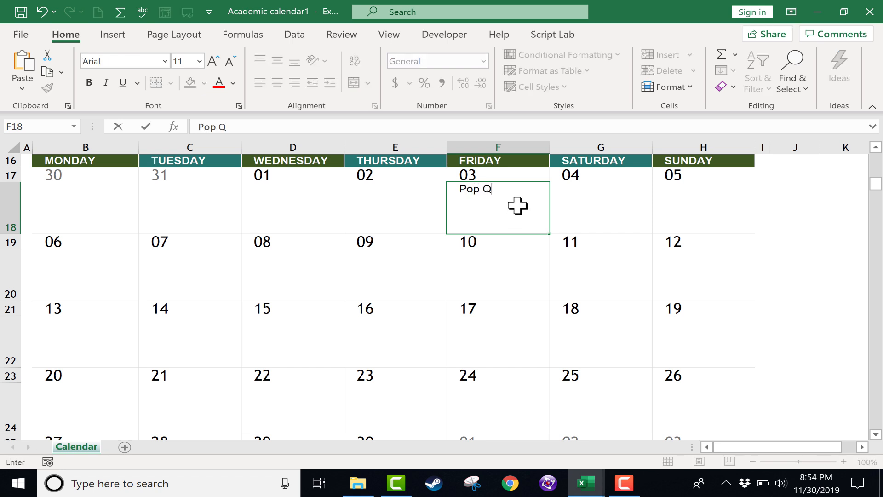
{"action": "type", "text": "uiz"}
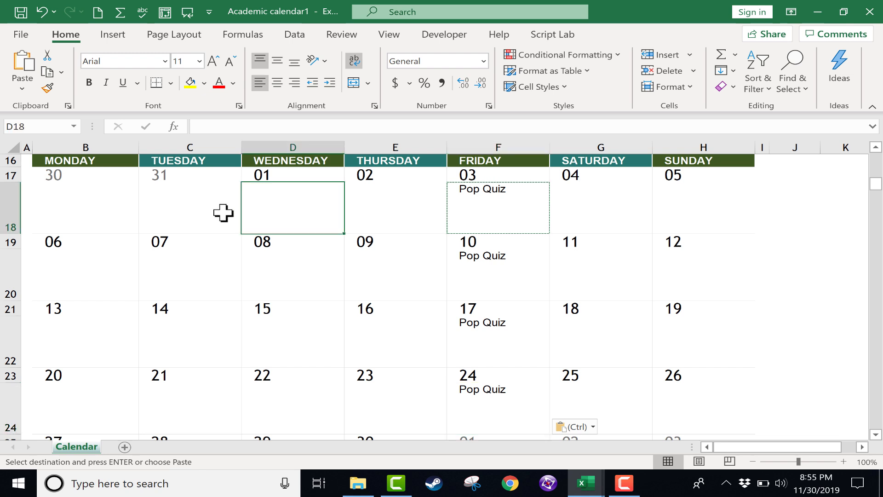
{"action": "type", "text": "Hom"}
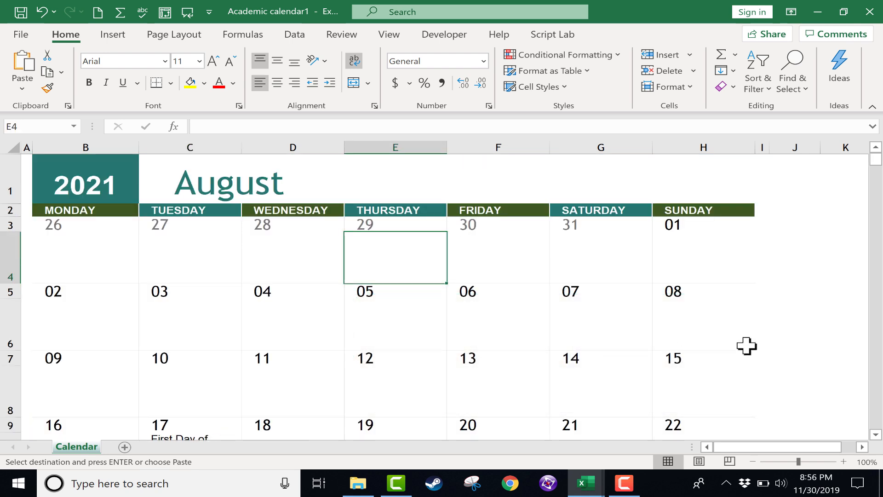
Step: Enter 'Assembly' under Saturday August 21 and append '10:00 AM' to it
{"action": "left_click", "coordinate": [601, 428]}
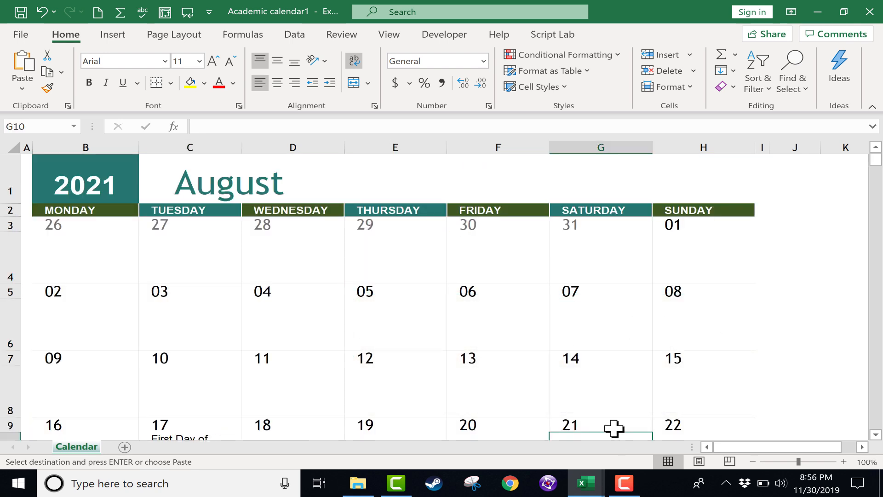
{"action": "scroll", "scroll_direction": "down", "scroll_amount": 3}
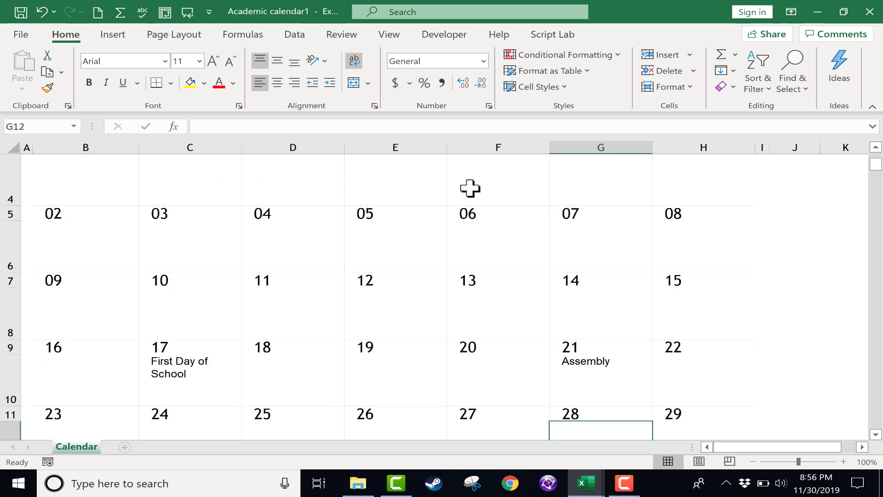
{"action": "double_click", "coordinate": [585, 361]}
{"action": "type", "text": " 10:00 AM"}
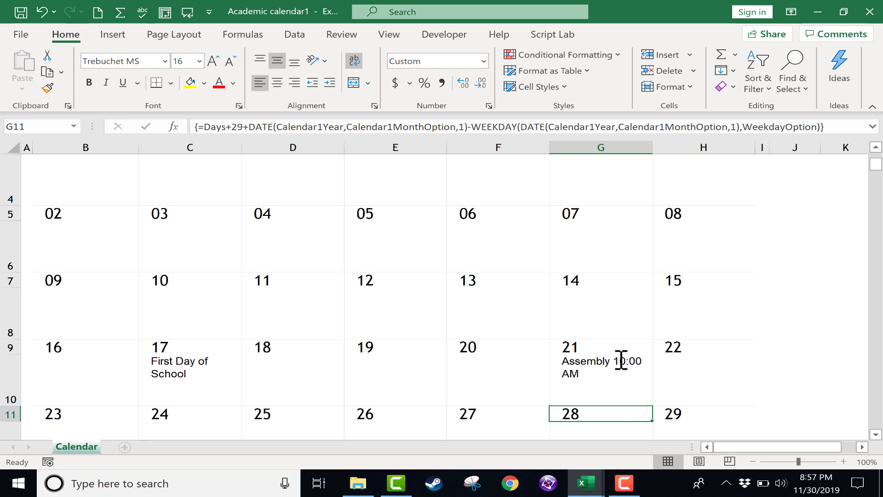
{"action": "scroll", "scroll_direction": "up", "scroll_amount": 3}
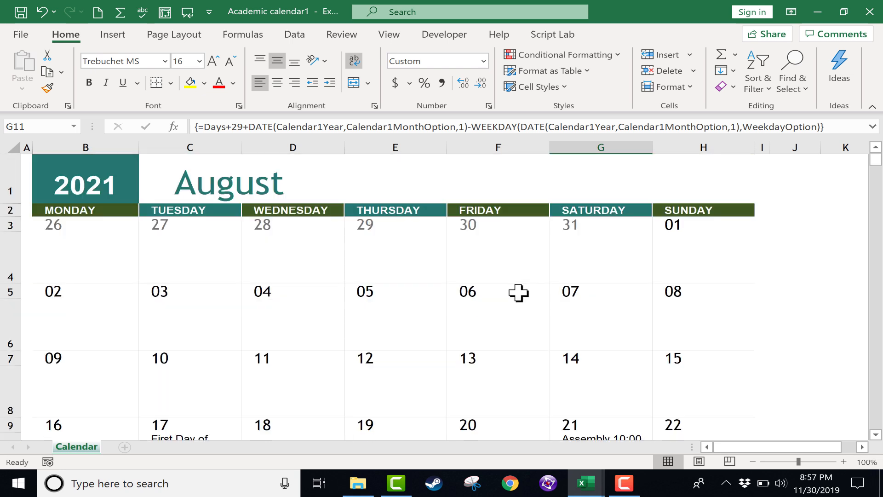
{"action": "mouse_move", "coordinate": [195, 239]}
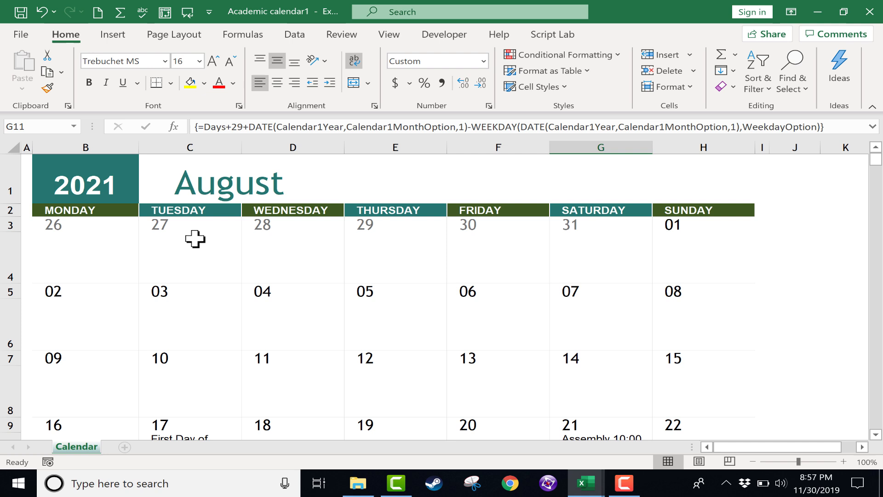
Step: Show the Page Layout commands, select the calendar block, then deselect via empty cell J5
{"action": "left_click", "coordinate": [174, 34]}
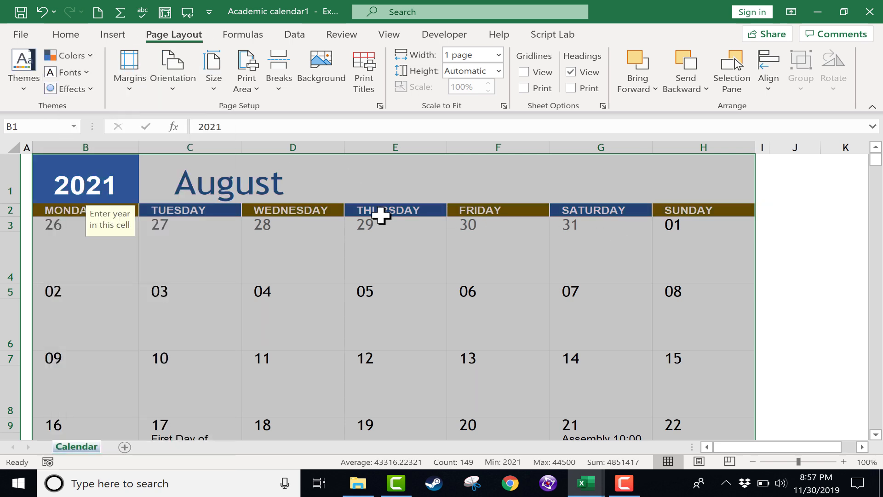
{"action": "left_click", "coordinate": [22, 67]}
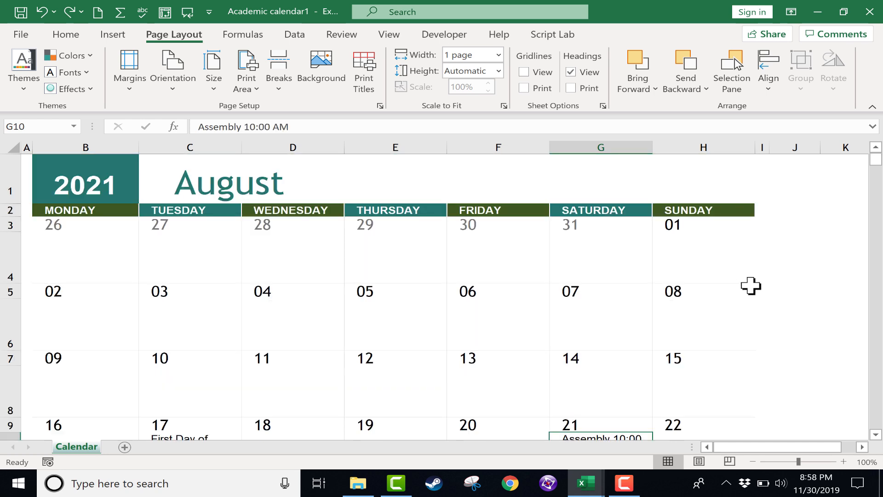
{"action": "left_click", "coordinate": [795, 292]}
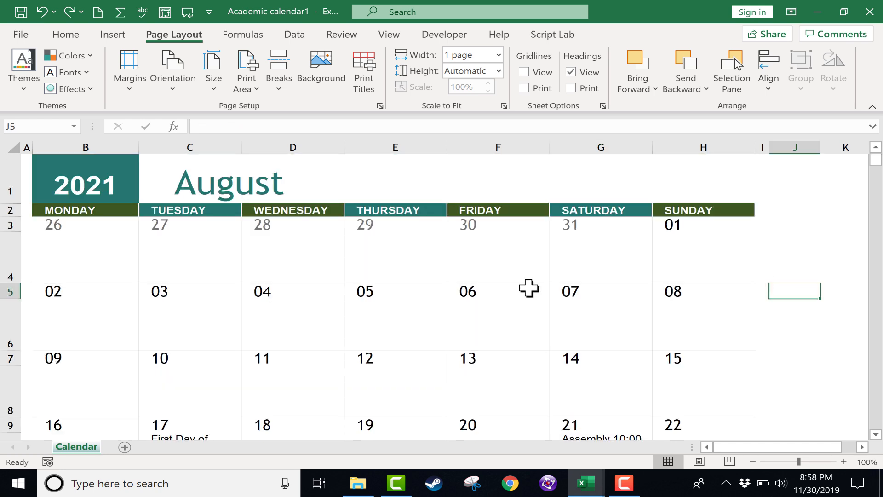
{"action": "mouse_move", "coordinate": [388, 189]}
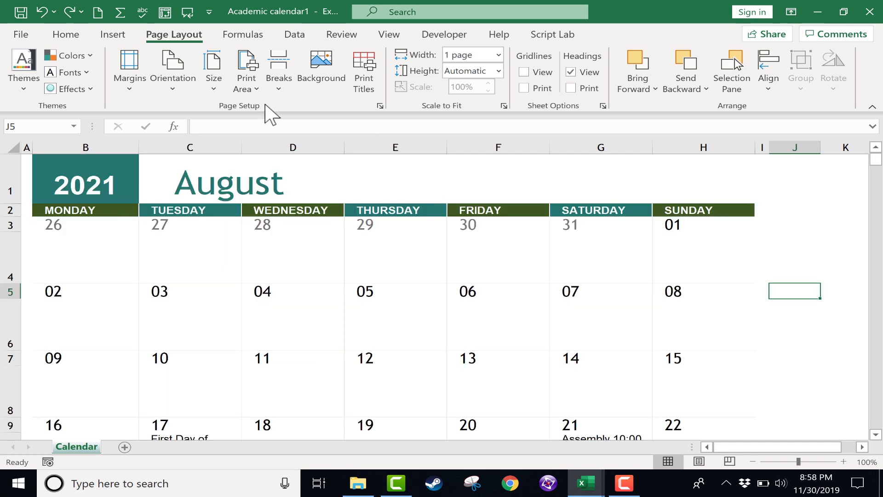
{"action": "mouse_move", "coordinate": [22, 11]}
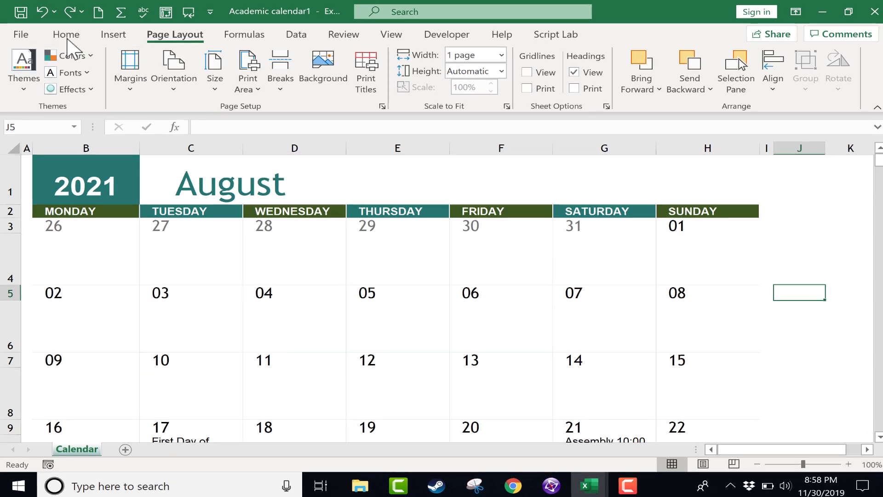
Step: Open the print preview with Ctrl+P and scroll from the August to the September page
{"action": "left_click", "coordinate": [20, 34]}
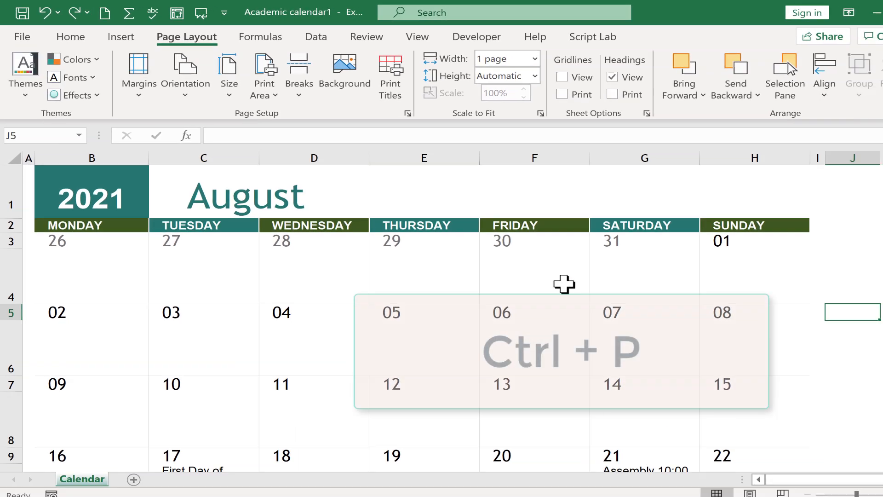
{"action": "key", "text": "ctrl+p"}
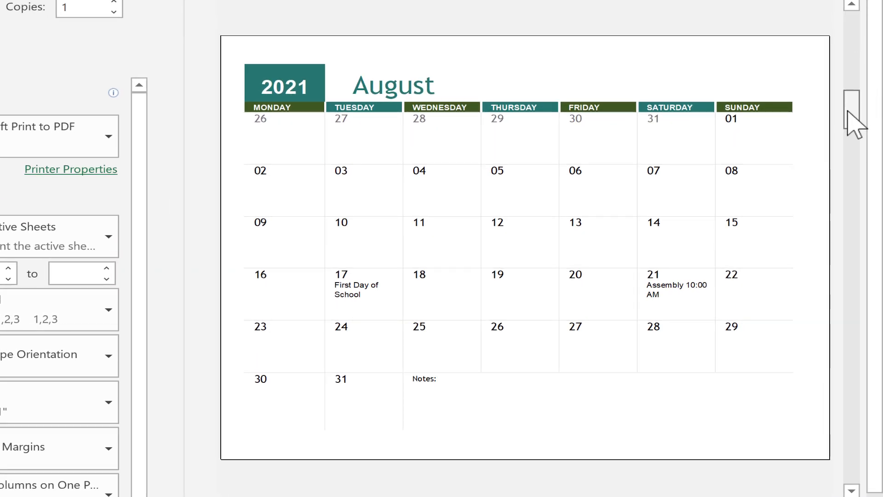
{"action": "scroll", "scroll_direction": "down", "scroll_amount": 3}
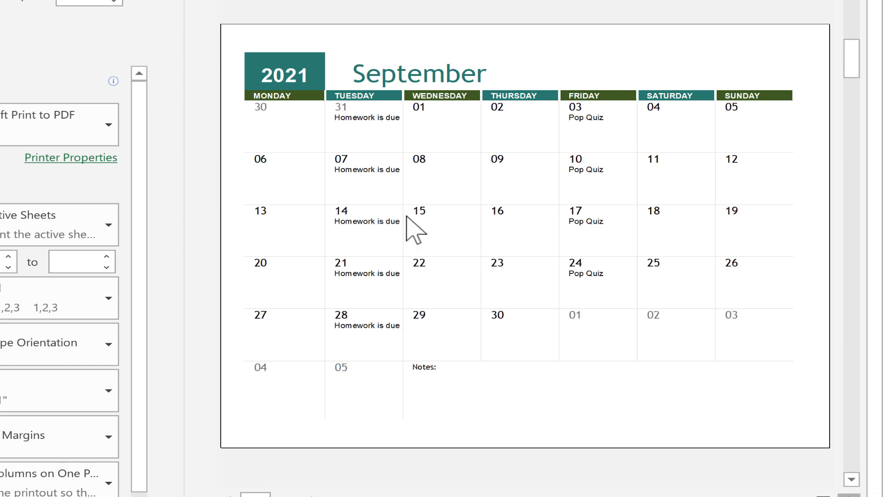
{"action": "mouse_move", "coordinate": [852, 62]}
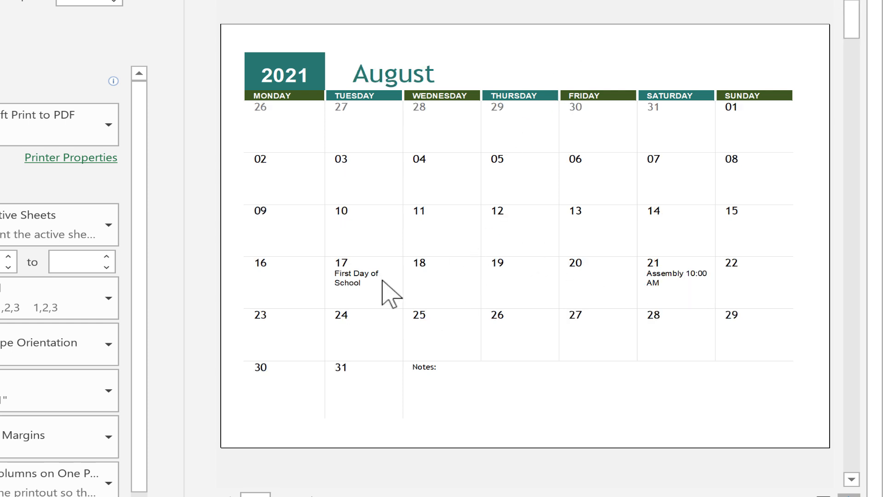
{"action": "mouse_move", "coordinate": [571, 6]}
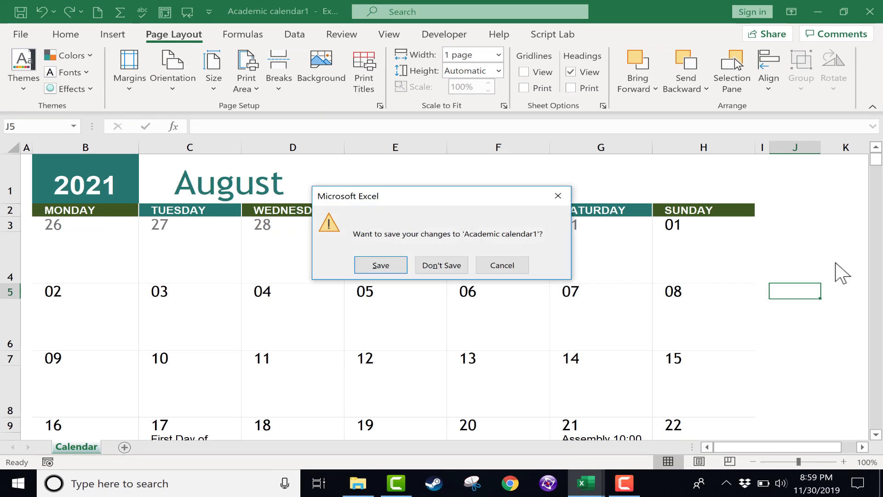
Step: Cancel the save-changes prompt to keep the workbook open, then select all cells
{"action": "left_click", "coordinate": [441, 265]}
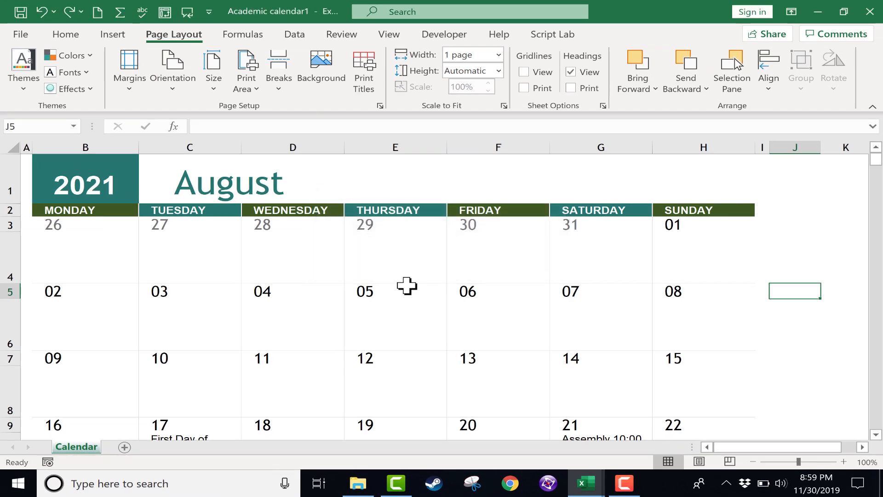
{"action": "mouse_move", "coordinate": [310, 226]}
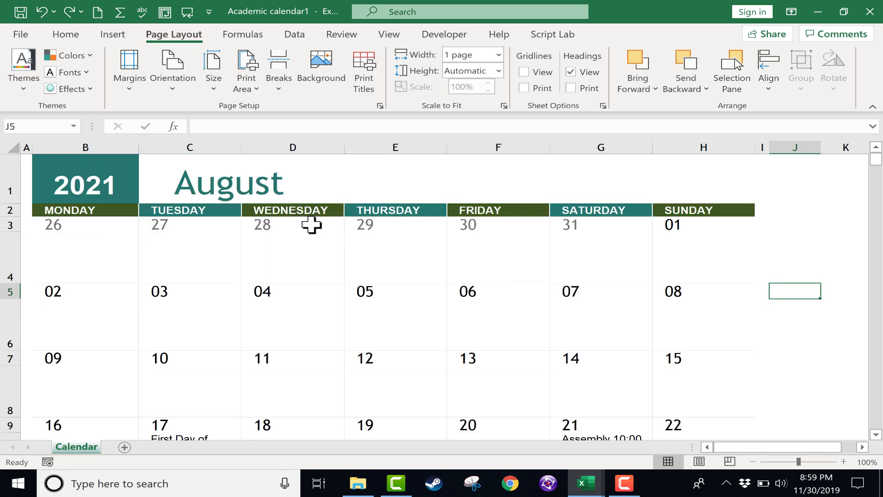
{"action": "mouse_move", "coordinate": [123, 146]}
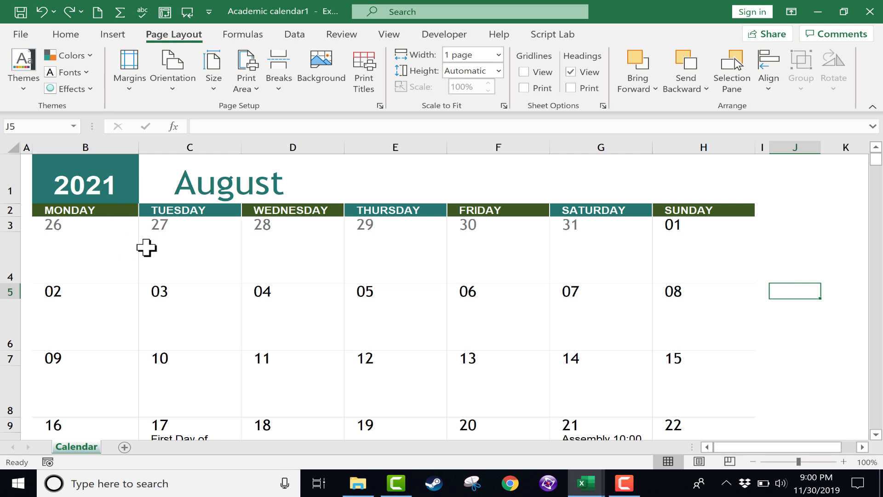
{"action": "mouse_move", "coordinate": [127, 195]}
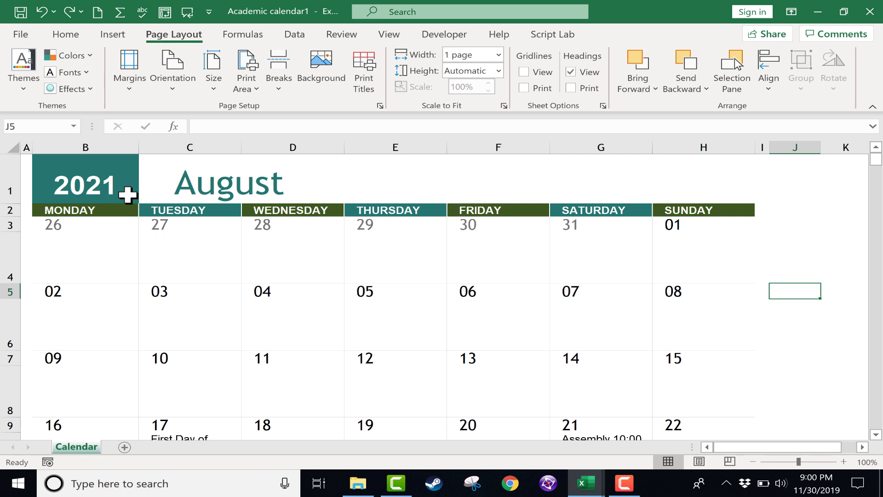
{"action": "key", "text": "ctrl+a"}
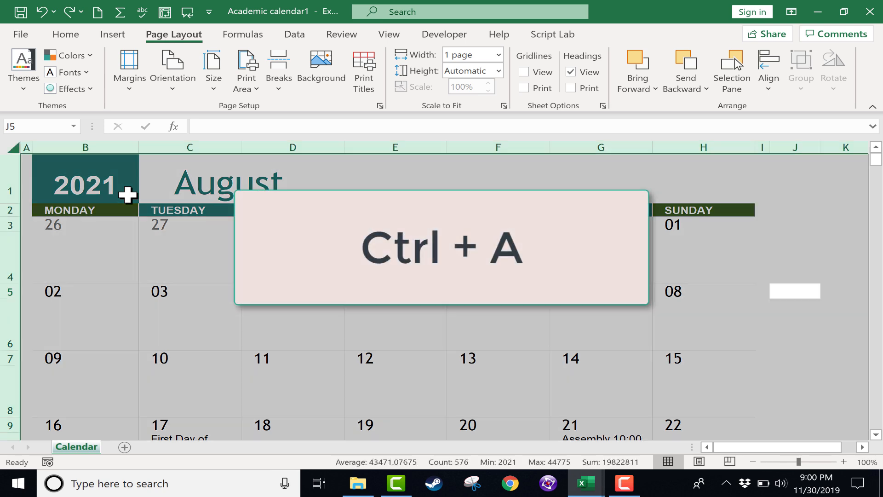
Step: Select the whole sheet and start a Text that Contains conditional rule
{"action": "key", "text": "ctrl+a"}
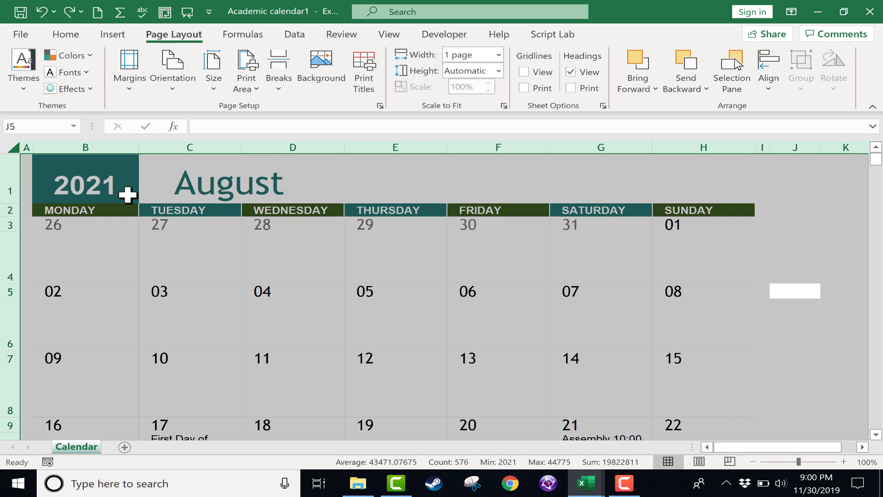
{"action": "left_click", "coordinate": [66, 34]}
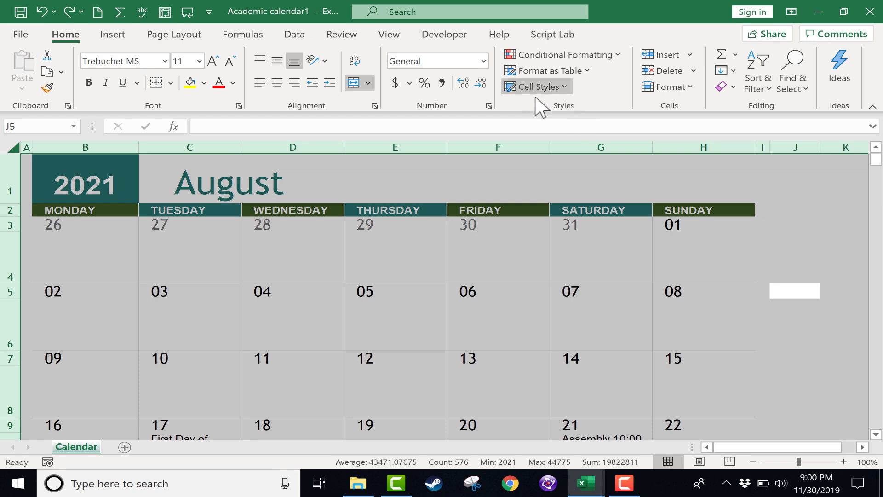
{"action": "mouse_move", "coordinate": [561, 54]}
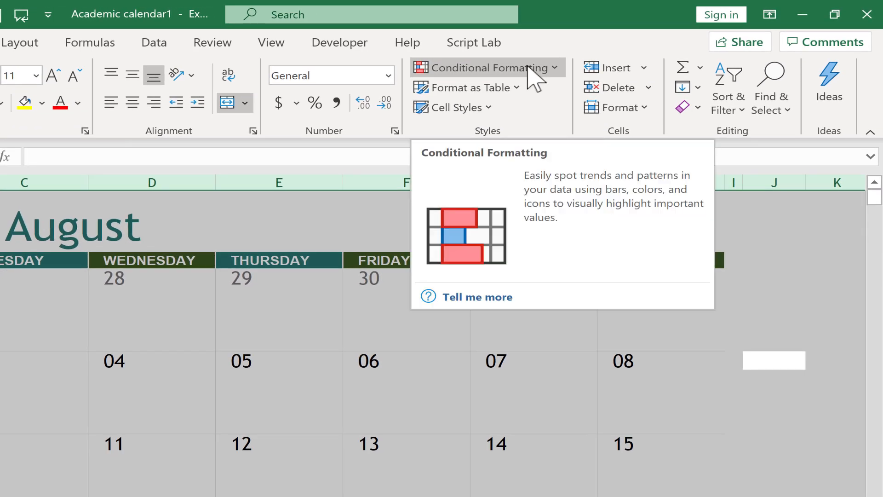
{"action": "left_click", "coordinate": [487, 67]}
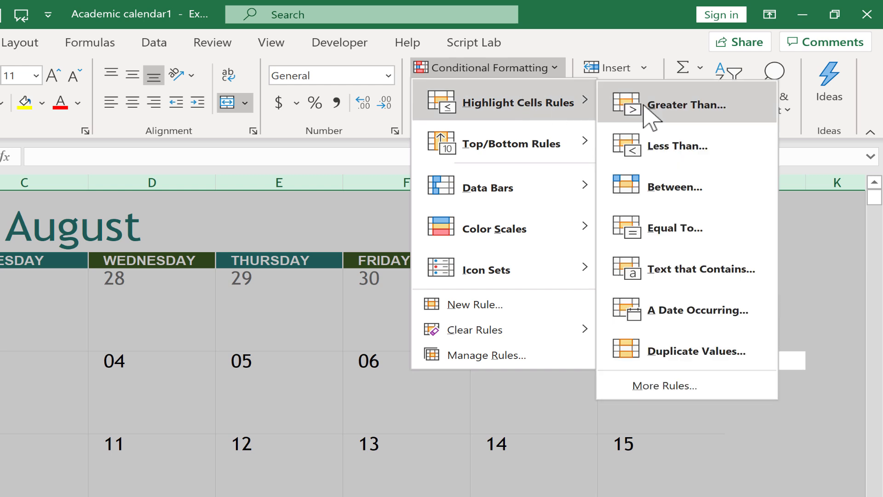
{"action": "mouse_move", "coordinate": [701, 268]}
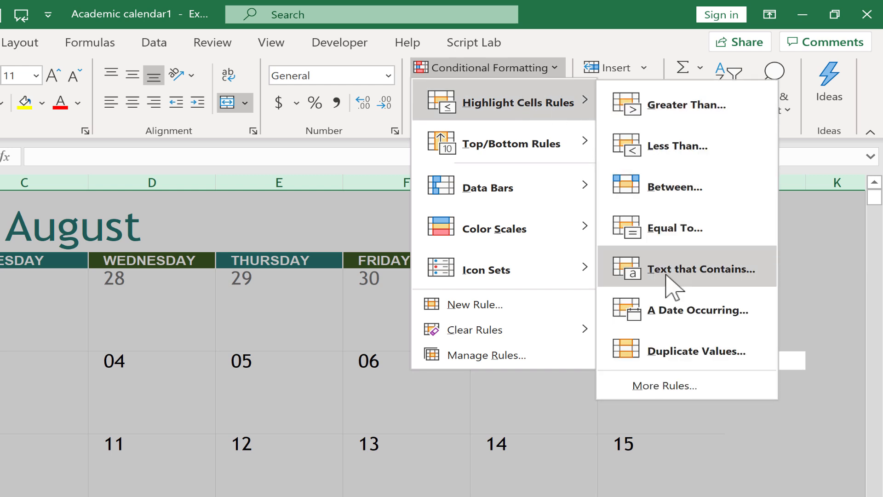
{"action": "left_click", "coordinate": [704, 269]}
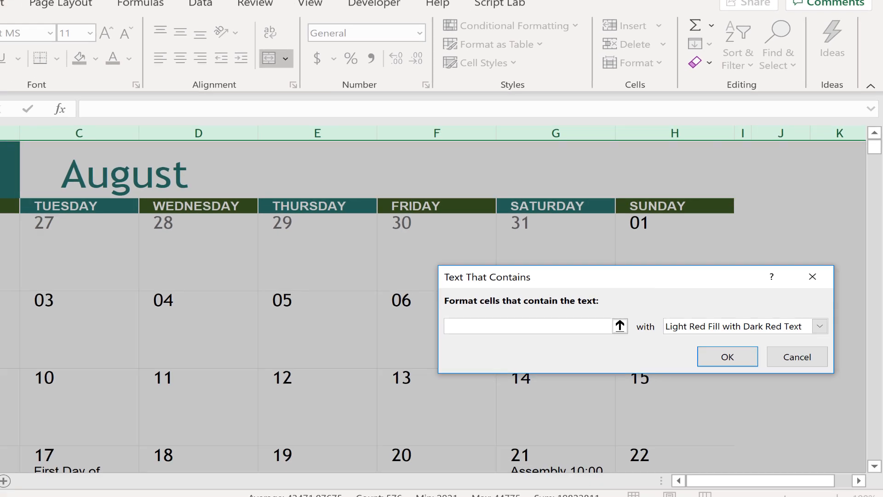
Step: Make the rule match 'quiz' with Yellow Fill with Dark Yellow Text and confirm it
{"action": "type", "text": "qui"}
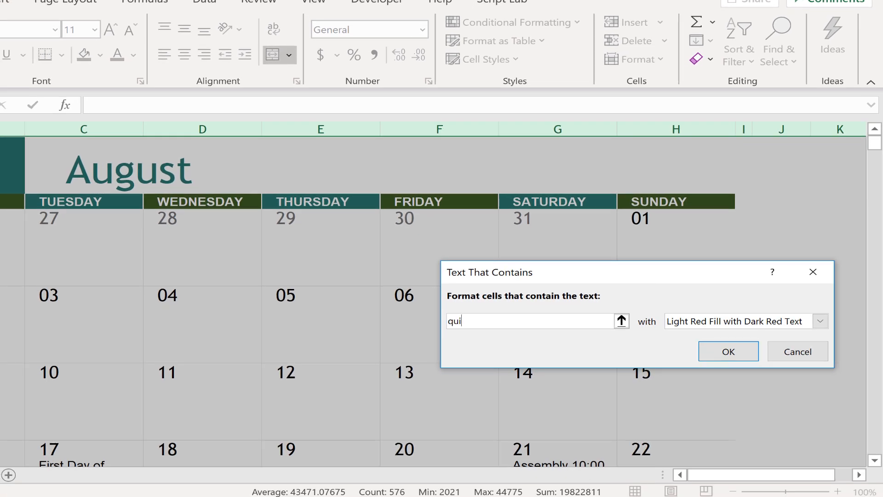
{"action": "type", "text": "z"}
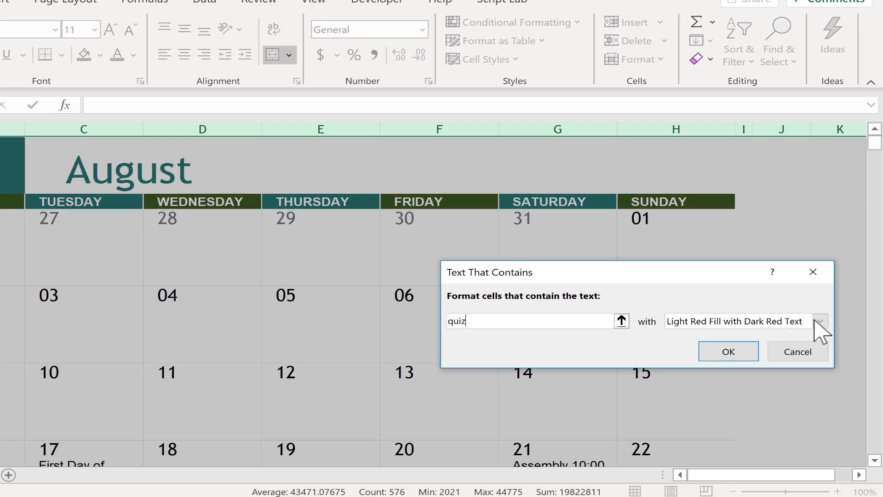
{"action": "left_click", "coordinate": [820, 321]}
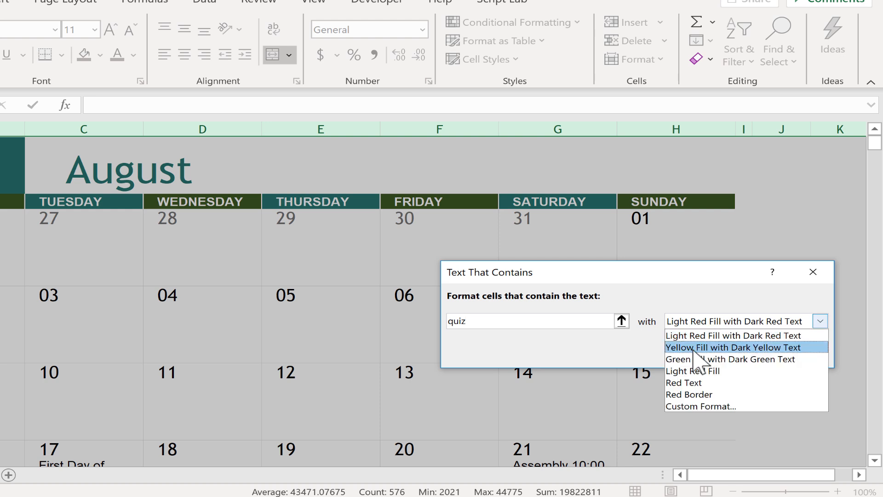
{"action": "mouse_move", "coordinate": [791, 368]}
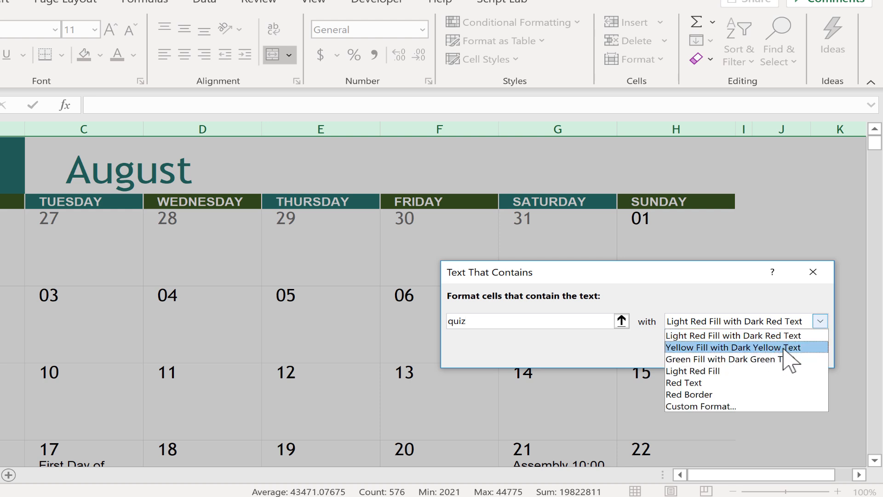
{"action": "left_click", "coordinate": [723, 347]}
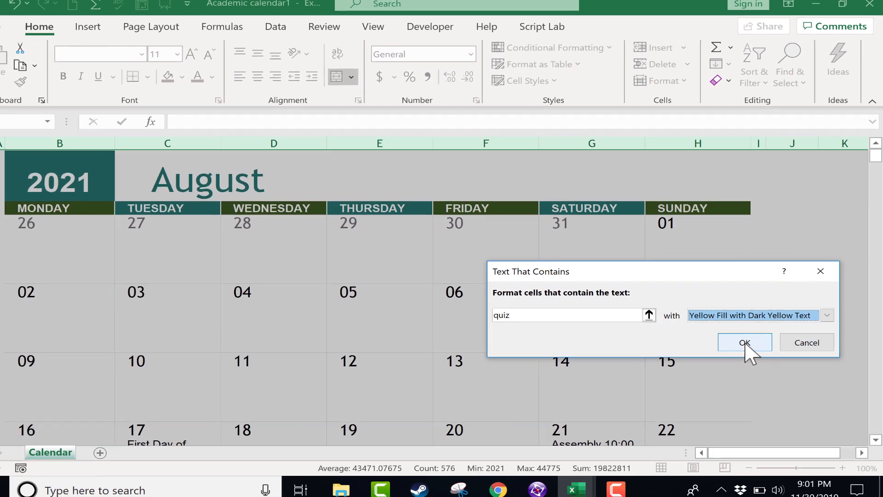
{"action": "left_click", "coordinate": [744, 342]}
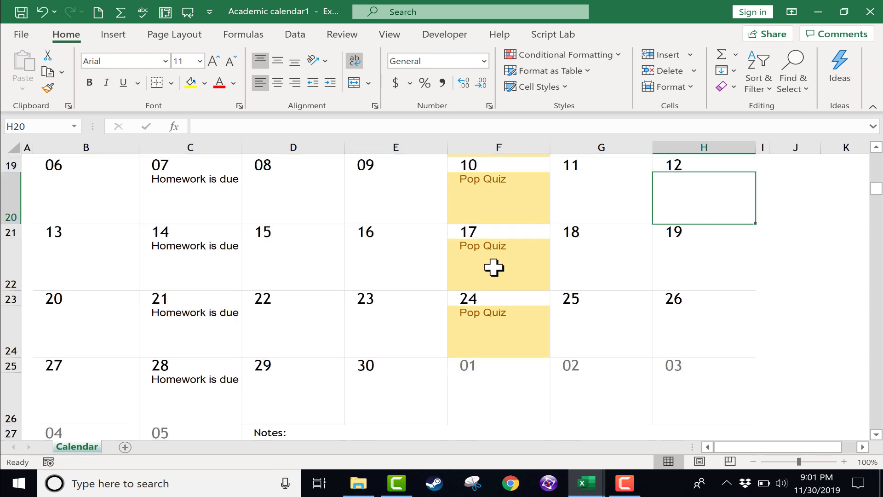
Step: Scroll through the September calendar to check the Pop Quiz cells are shaded yellow
{"action": "scroll", "scroll_direction": "up", "scroll_amount": 3}
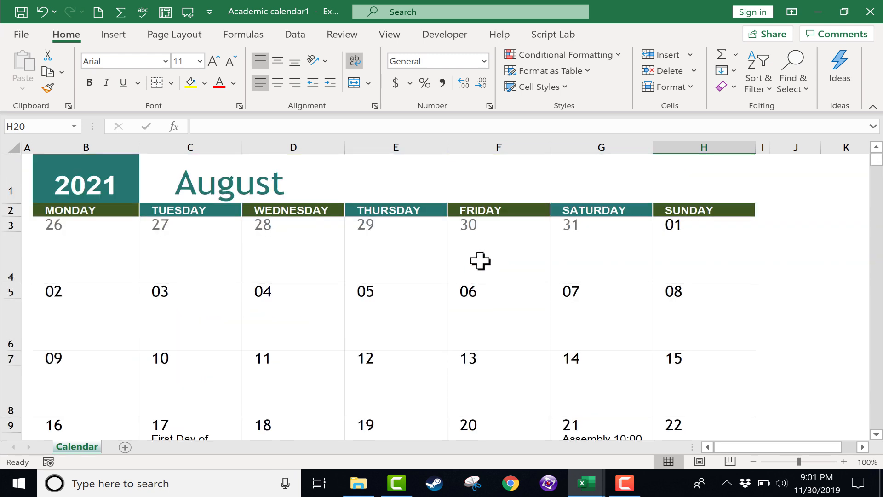
{"action": "scroll", "scroll_direction": "down", "scroll_amount": 3}
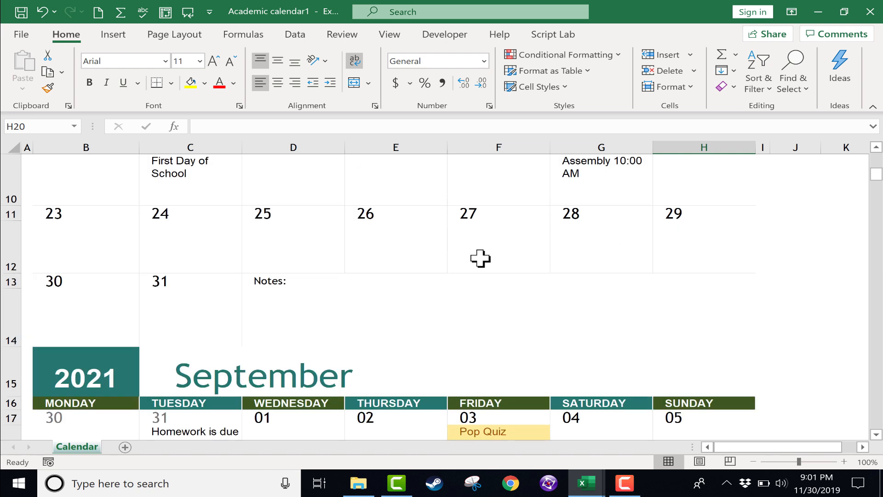
{"action": "scroll", "scroll_direction": "down", "scroll_amount": 3}
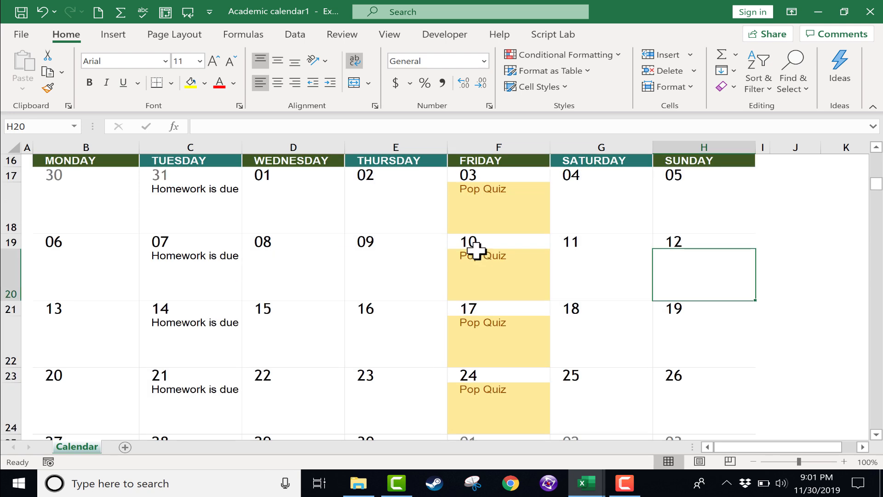
{"action": "mouse_move", "coordinate": [237, 217]}
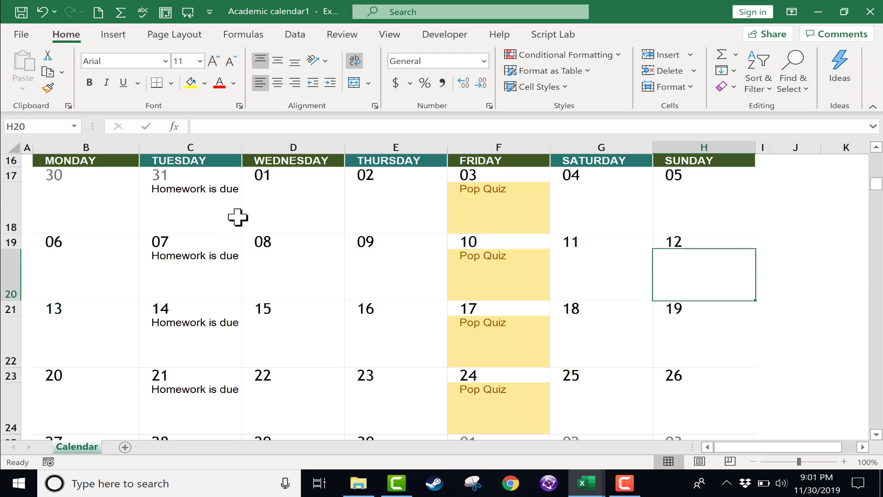
Step: Start a Text that Contains rule for 'homework' on the whole sheet with a custom format
{"action": "left_click", "coordinate": [293, 275]}
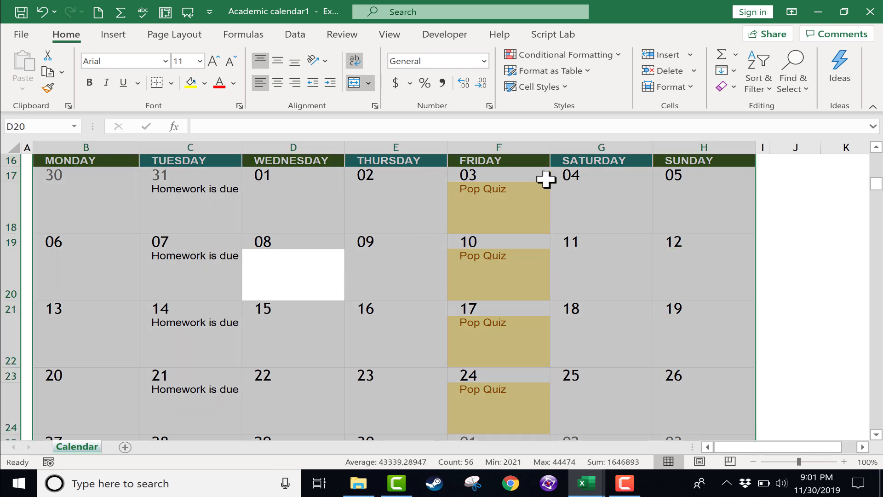
{"action": "left_click", "coordinate": [562, 54]}
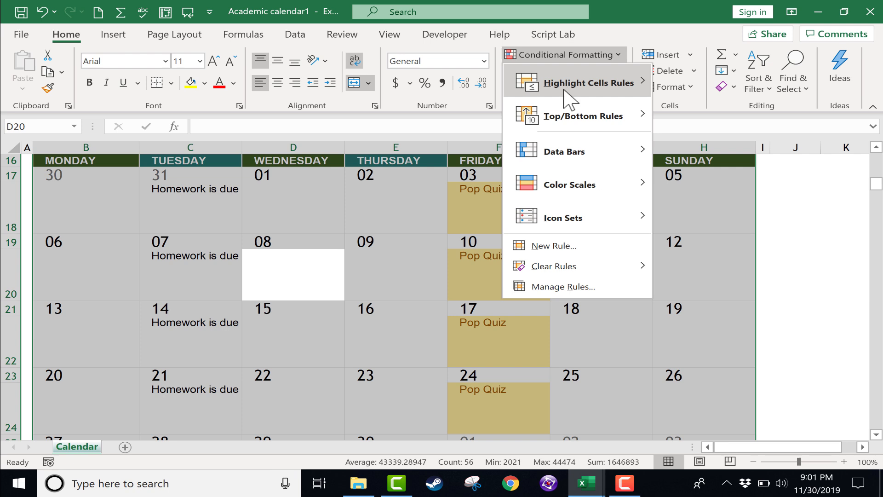
{"action": "mouse_move", "coordinate": [590, 82]}
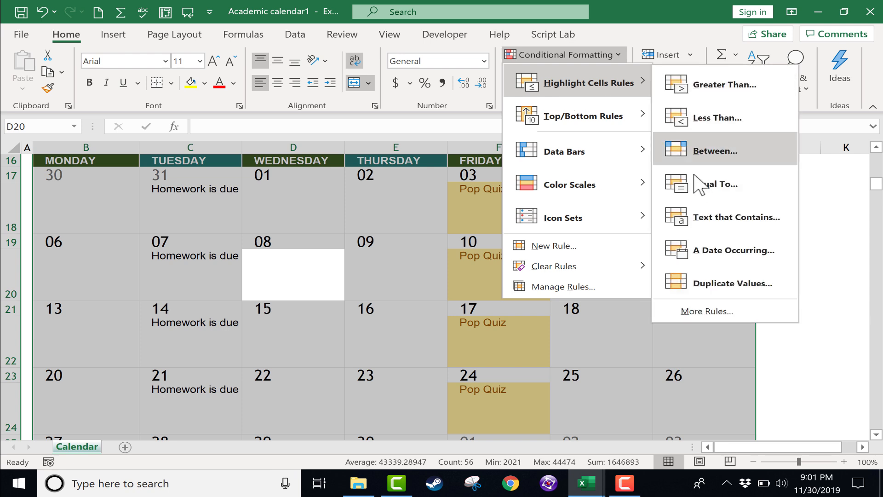
{"action": "left_click", "coordinate": [737, 217]}
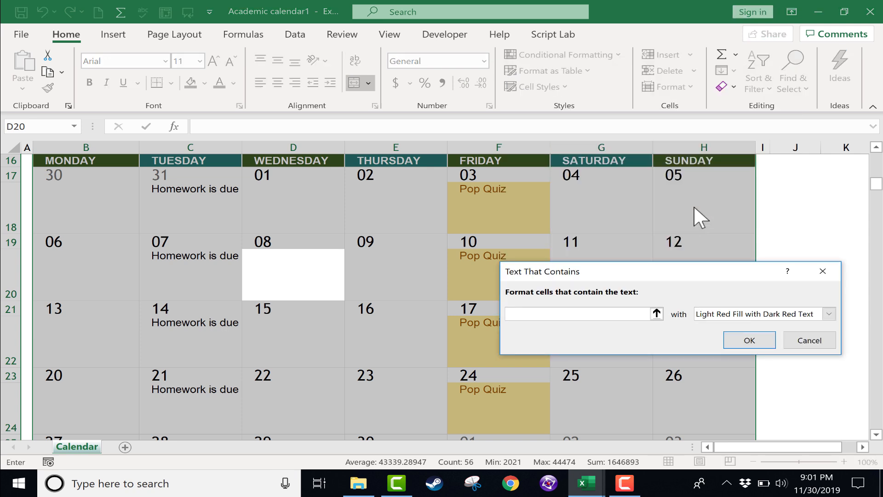
{"action": "type", "text": "homework"}
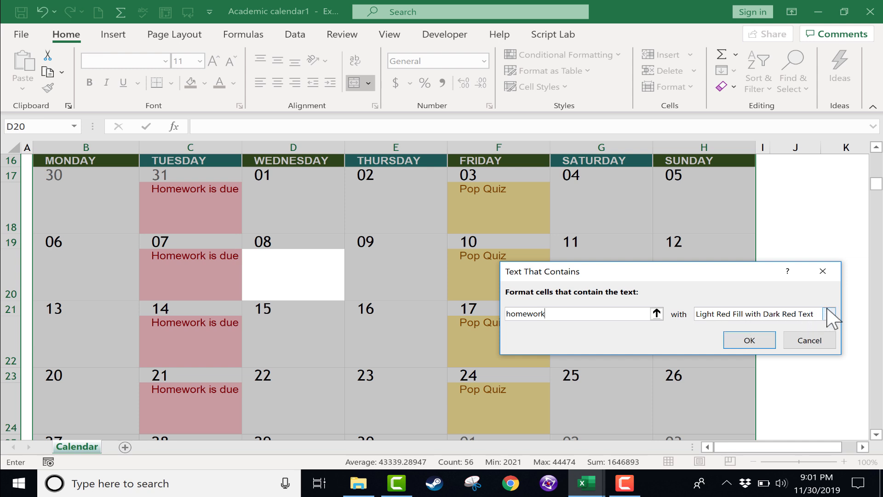
{"action": "left_click", "coordinate": [829, 314]}
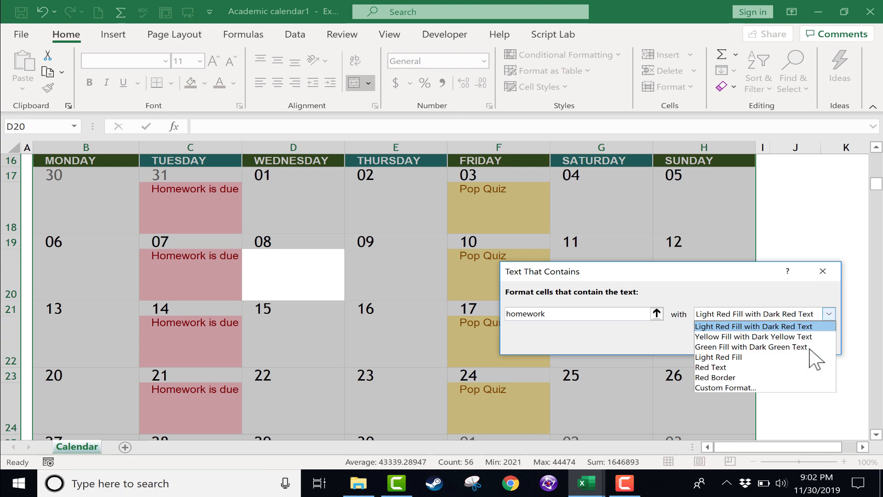
{"action": "left_click", "coordinate": [723, 387]}
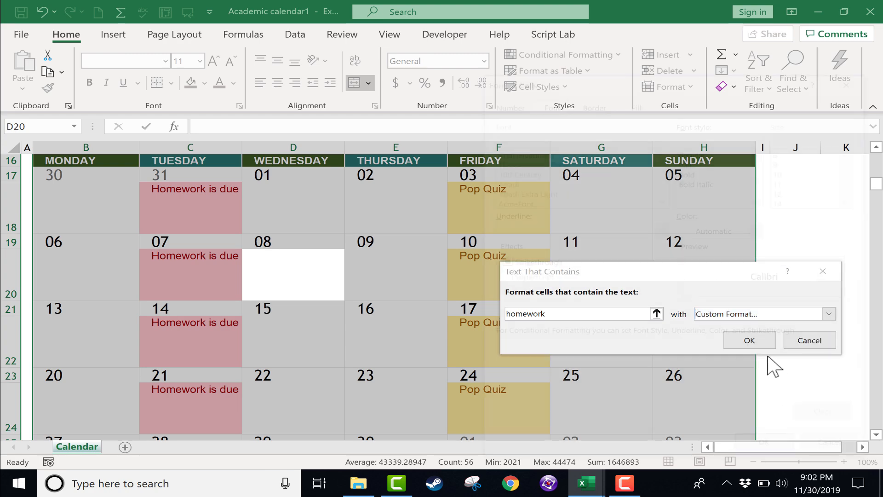
Step: Give the homework rule a dense crosshatch pattern fill and confirm it
{"action": "left_click", "coordinate": [766, 314]}
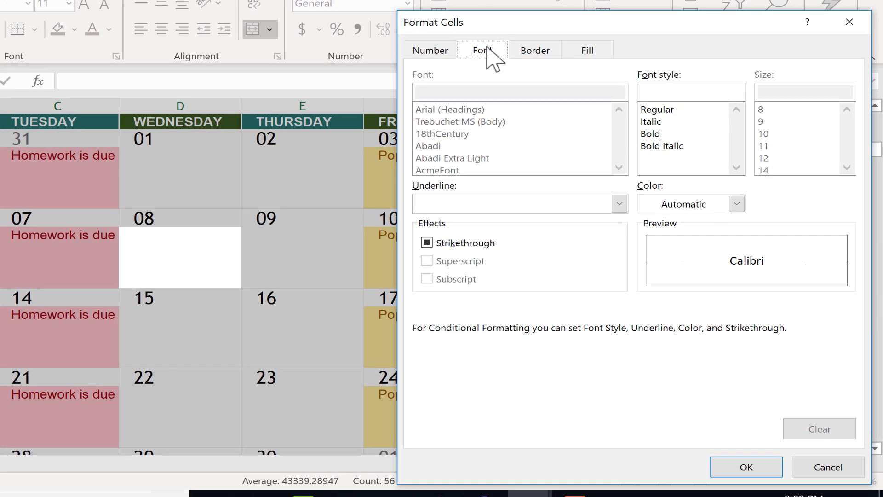
{"action": "left_click", "coordinate": [588, 49]}
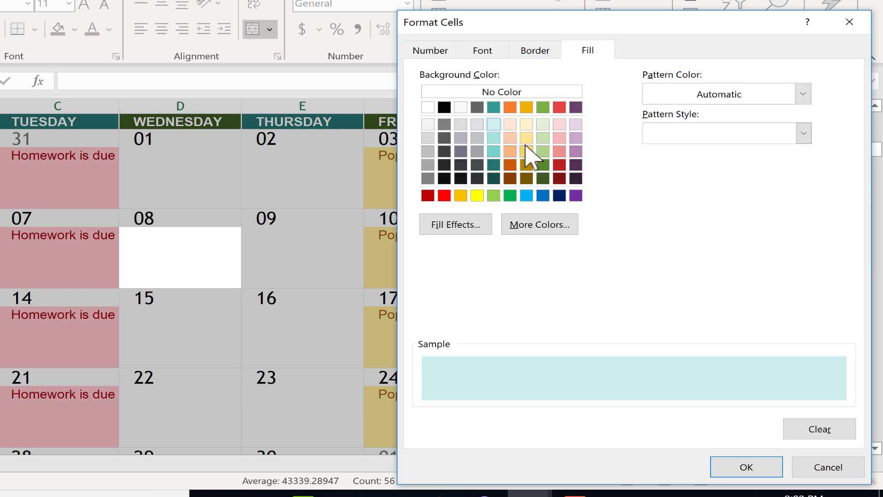
{"action": "left_click", "coordinate": [802, 132]}
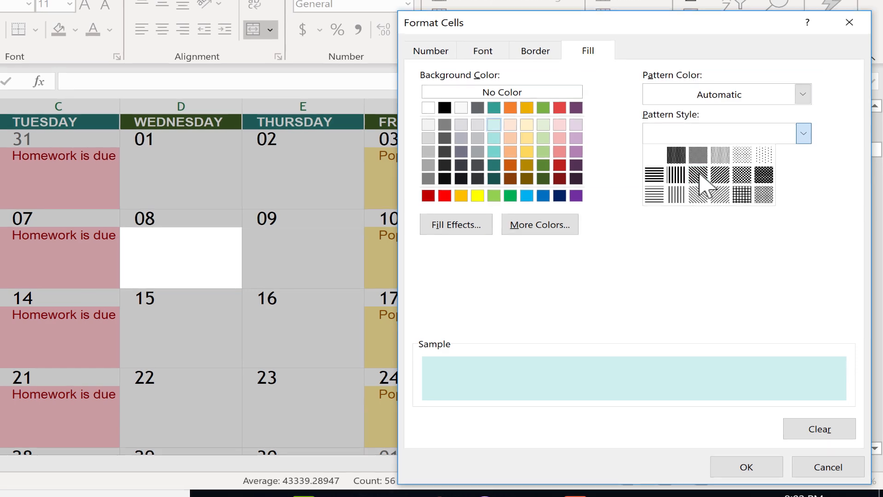
{"action": "left_click", "coordinate": [708, 175]}
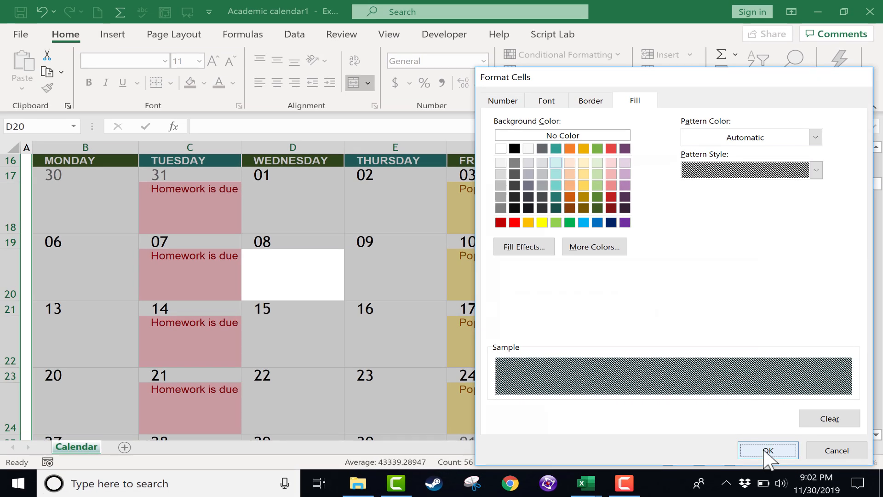
{"action": "left_click", "coordinate": [767, 451]}
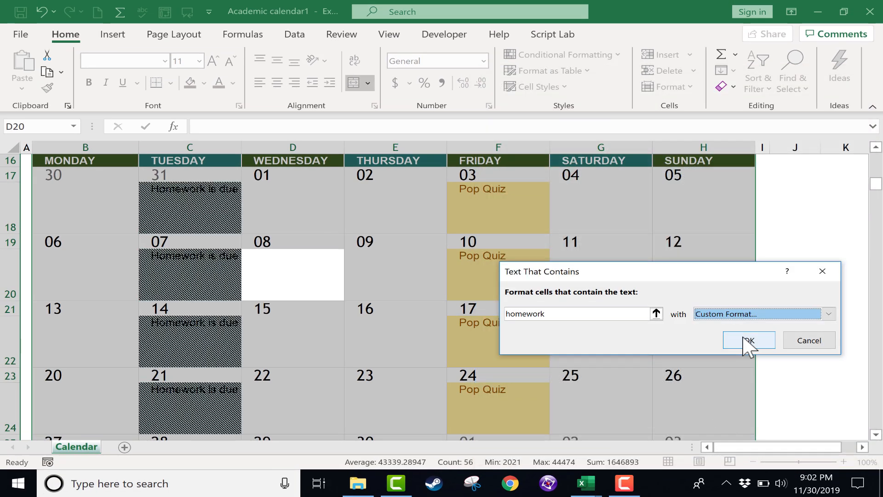
{"action": "left_click", "coordinate": [748, 341]}
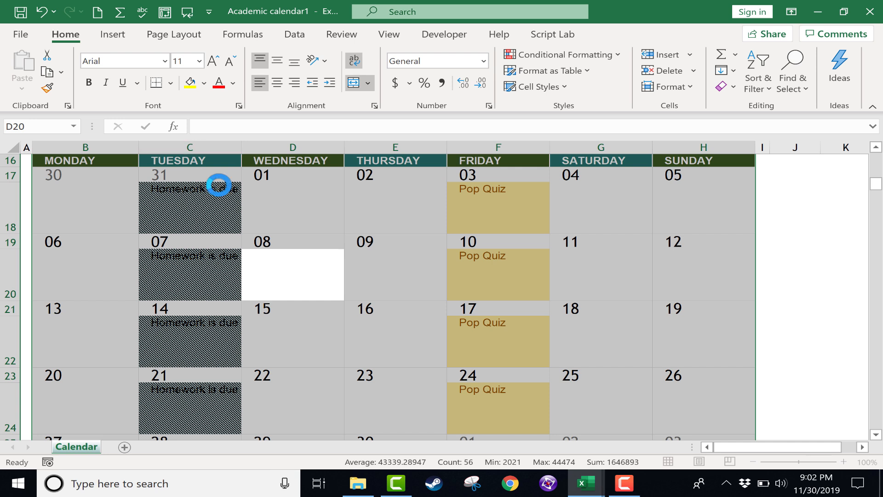
Step: Start another Text that Contains rule for 'homework' with a custom format
{"action": "left_click", "coordinate": [563, 55]}
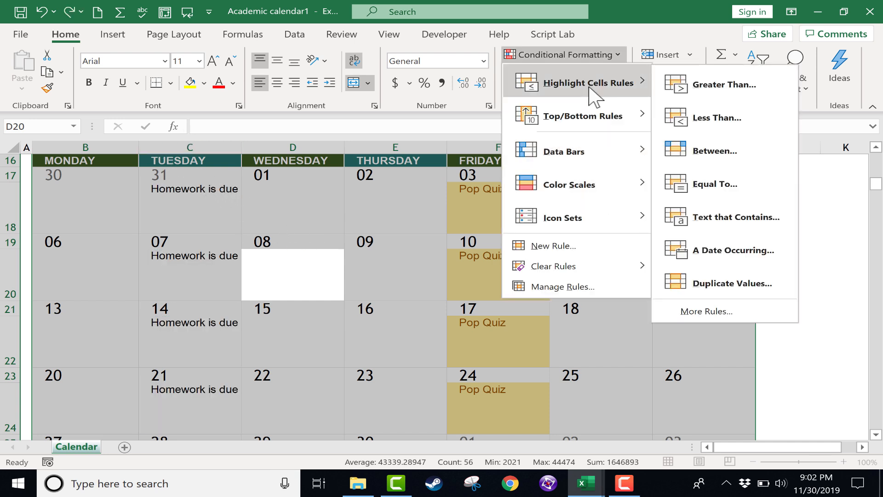
{"action": "left_click", "coordinate": [736, 217]}
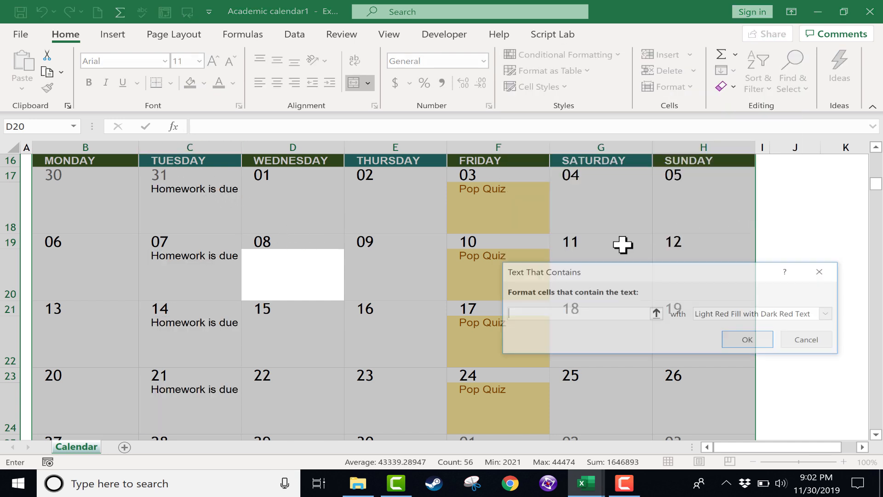
{"action": "type", "text": "homework"}
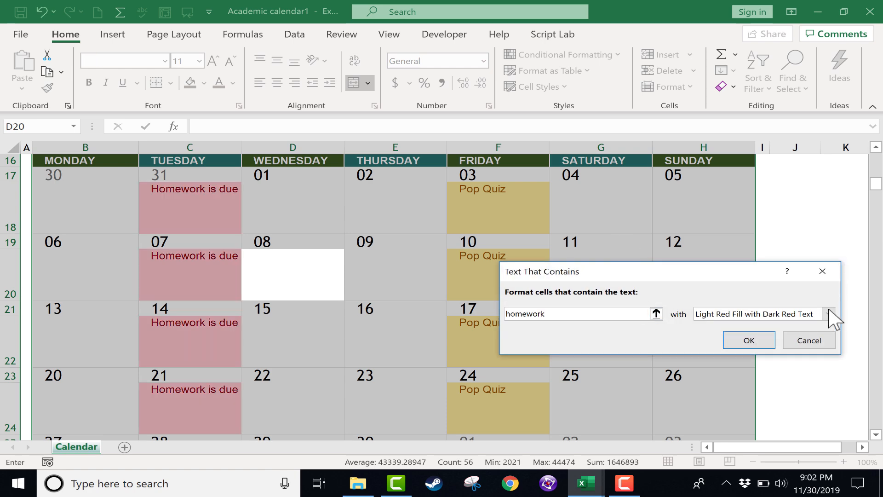
{"action": "left_click", "coordinate": [833, 314]}
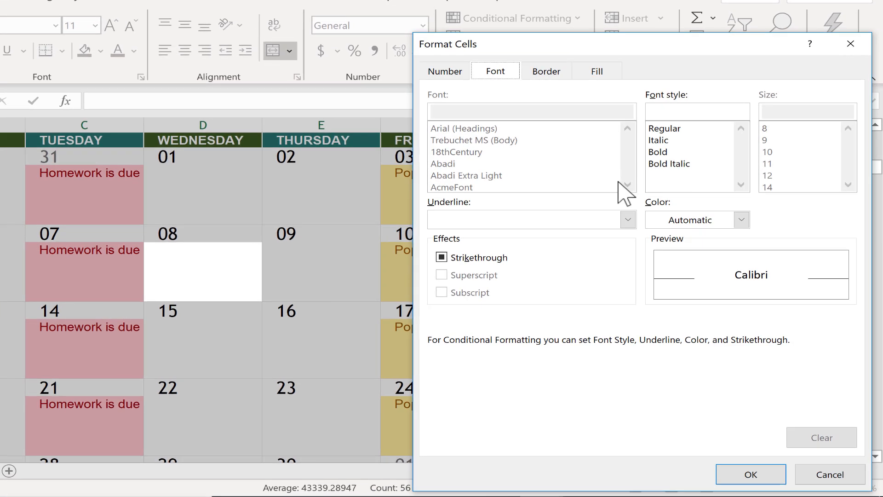
Step: Set the font colour, an Outline border and a gold fill, then apply the homework rule
{"action": "left_click", "coordinate": [741, 220]}
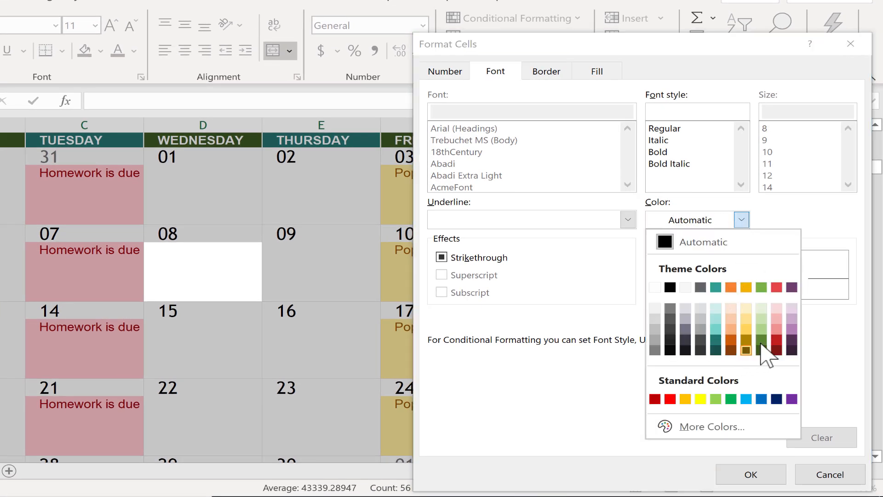
{"action": "left_click", "coordinate": [545, 71]}
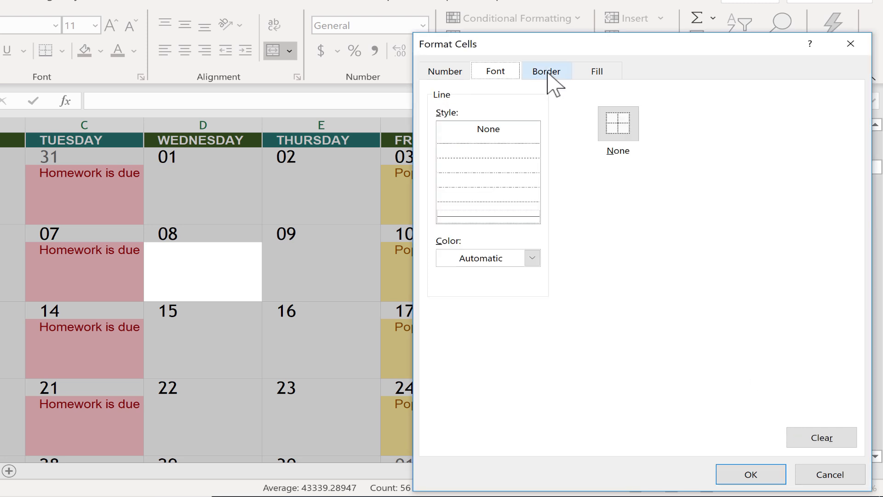
{"action": "left_click", "coordinate": [544, 71]}
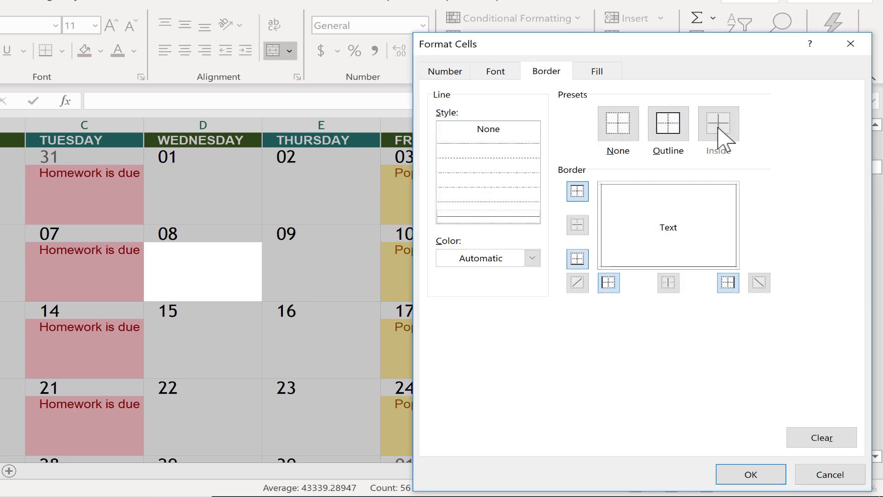
{"action": "left_click", "coordinate": [668, 124]}
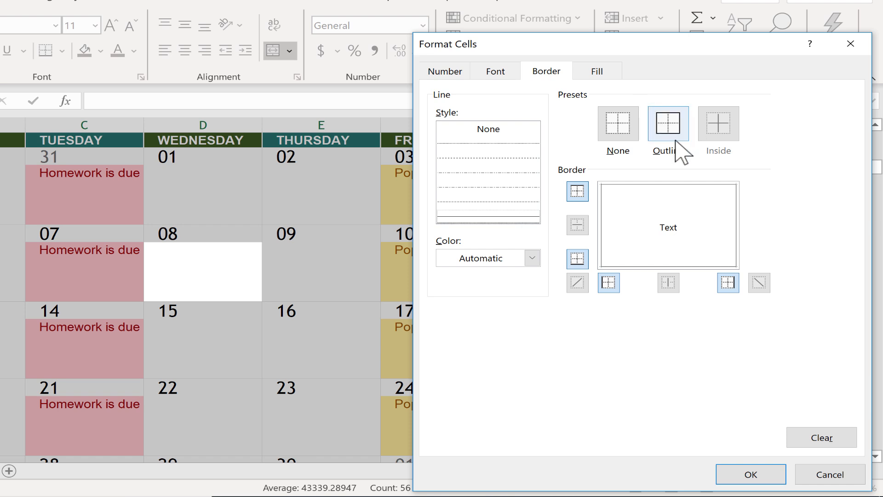
{"action": "left_click", "coordinate": [596, 71]}
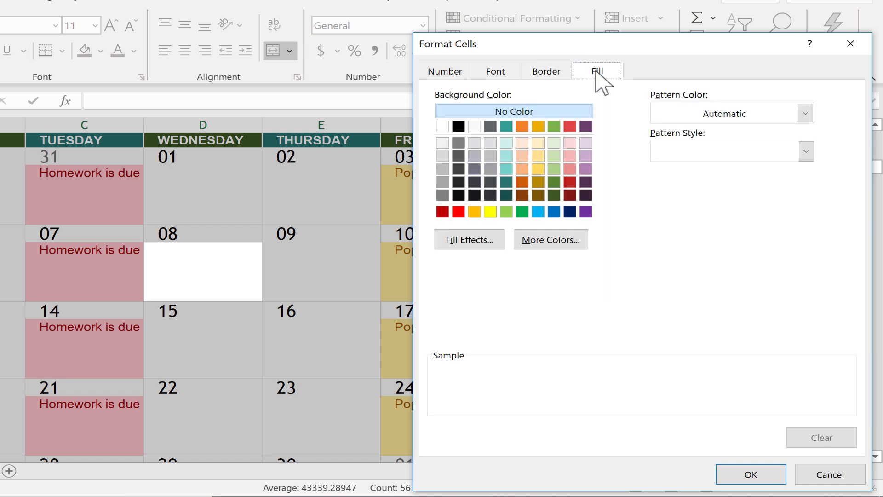
{"action": "mouse_move", "coordinate": [546, 181]}
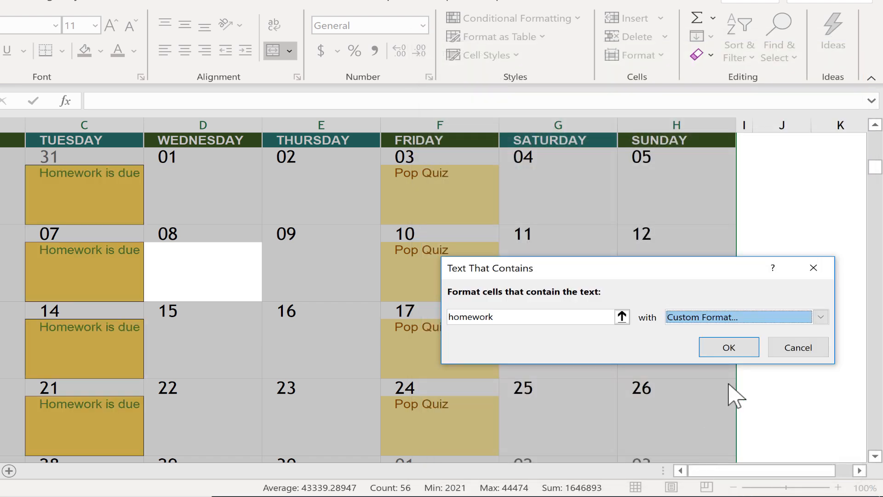
{"action": "left_click", "coordinate": [729, 346]}
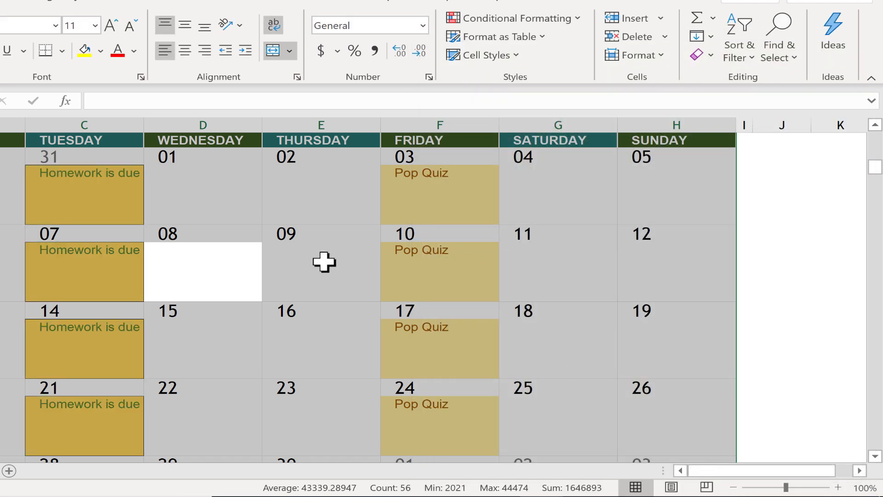
{"action": "left_click", "coordinate": [513, 17]}
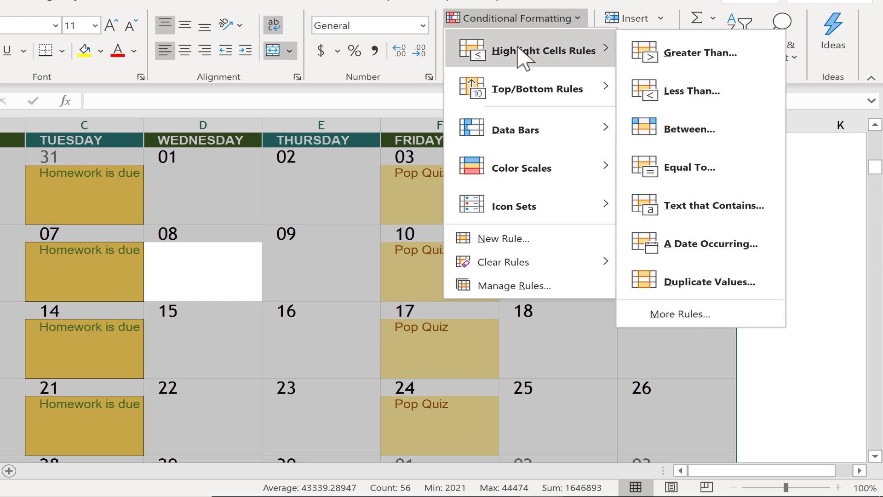
{"action": "mouse_move", "coordinate": [689, 219]}
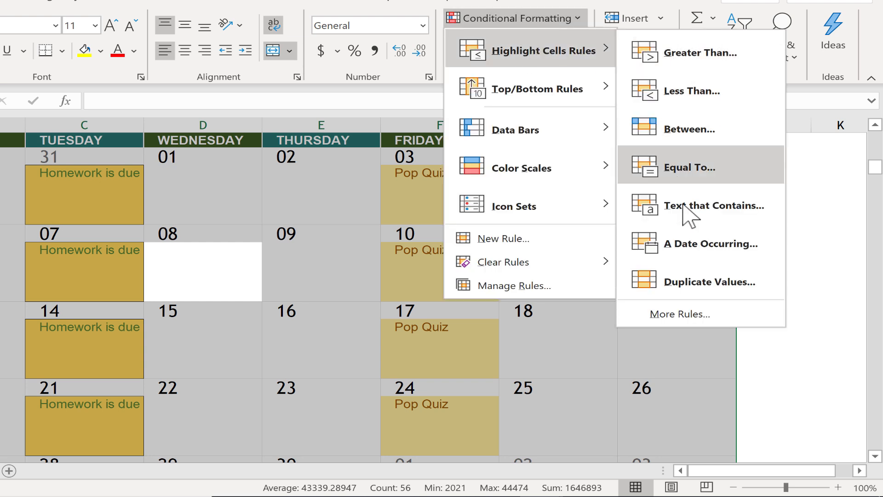
{"action": "mouse_move", "coordinate": [506, 262]}
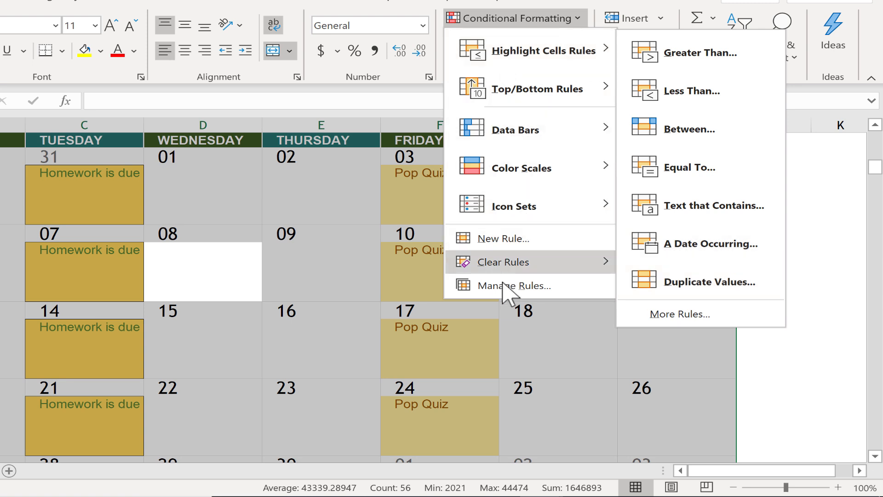
Step: Edit the homework rule in Manage Rules to use a light red fill and apply it
{"action": "left_click", "coordinate": [510, 285]}
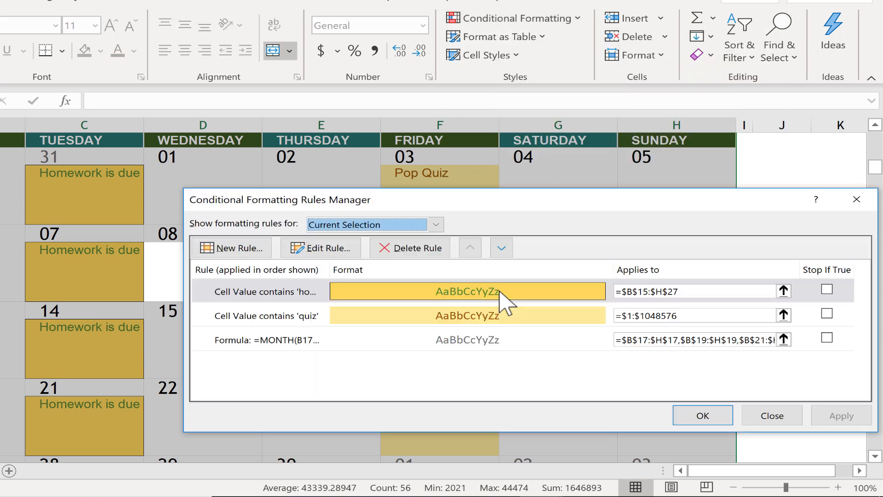
{"action": "mouse_move", "coordinate": [417, 290]}
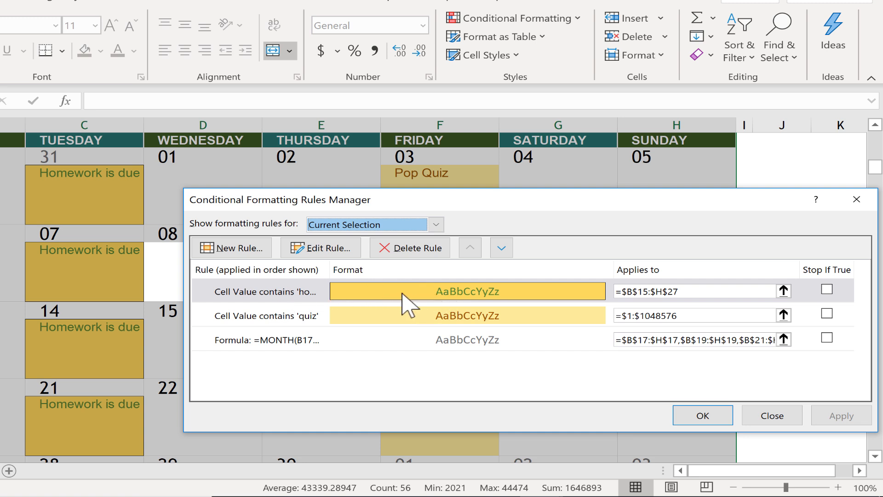
{"action": "left_click", "coordinate": [320, 248]}
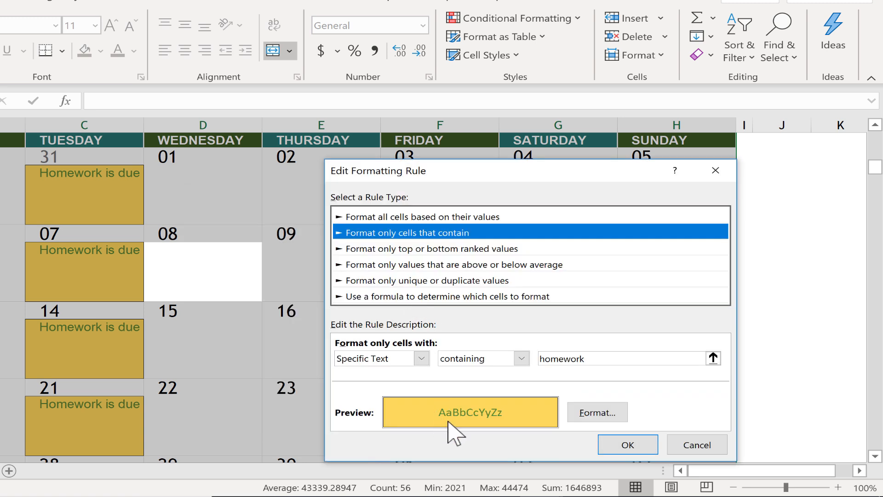
{"action": "left_click", "coordinate": [597, 412]}
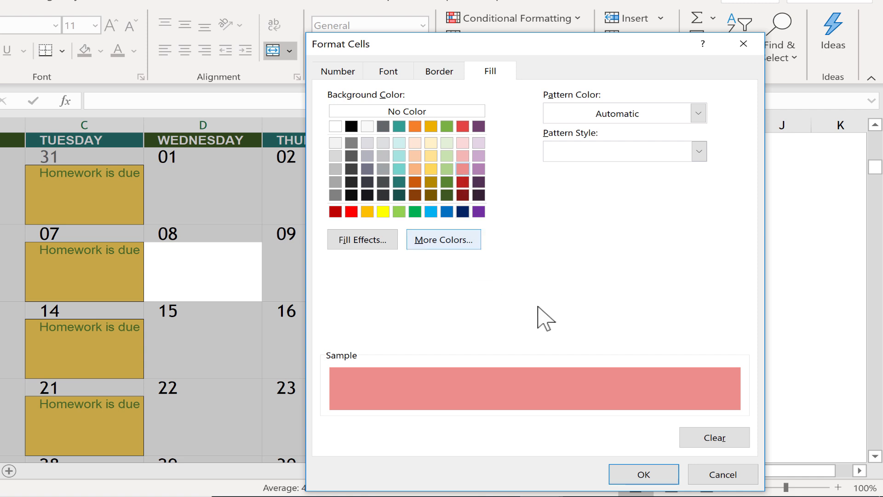
{"action": "mouse_move", "coordinate": [643, 473]}
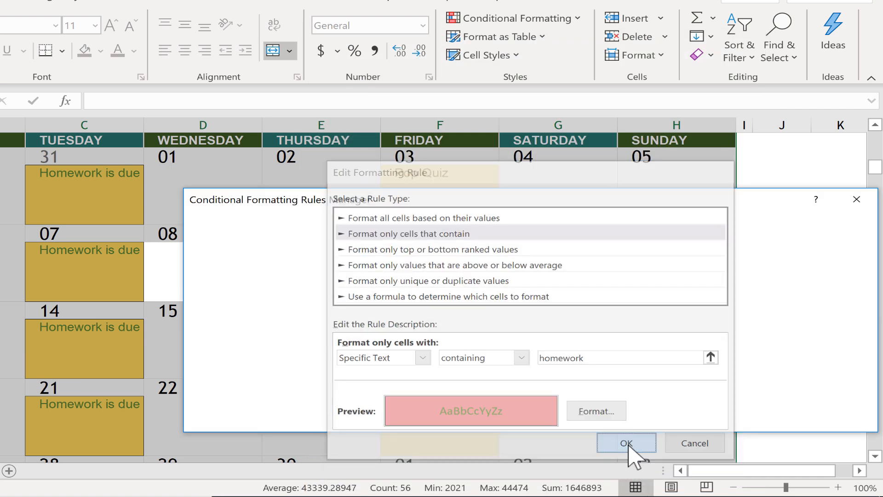
{"action": "left_click", "coordinate": [627, 443]}
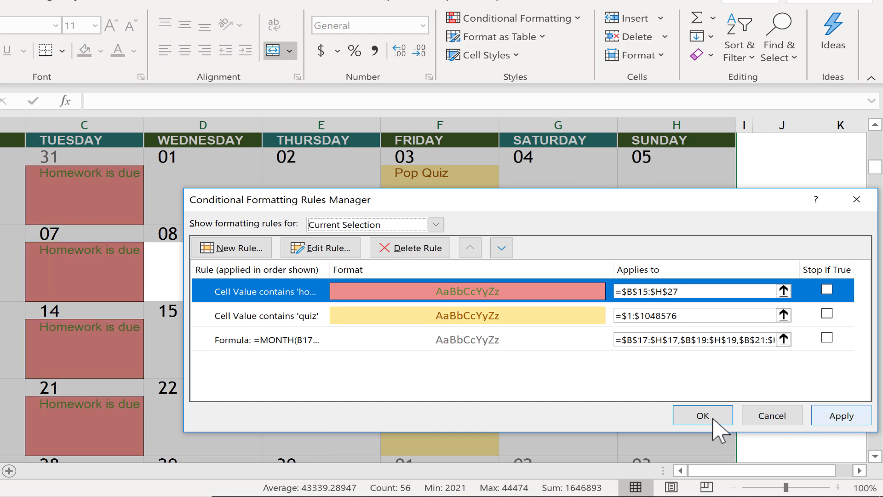
{"action": "left_click", "coordinate": [702, 415]}
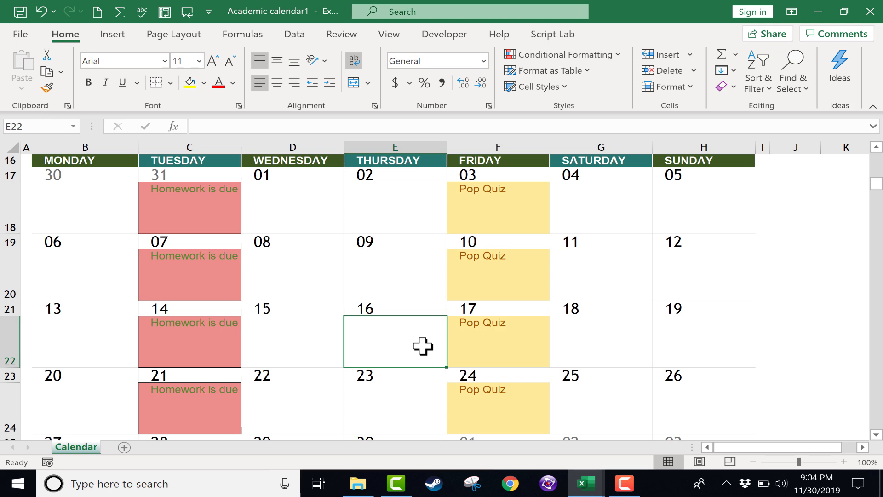
{"action": "mouse_move", "coordinate": [547, 262]}
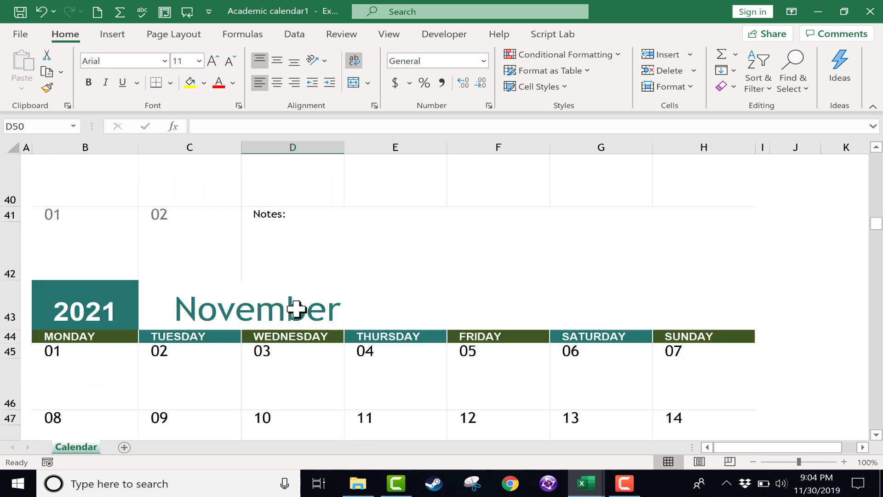
Step: Enter 'Pop Quiz' on November 17 and 'homework' on September 30, highlighted automatically
{"action": "type", "text": "Pop Quiz"}
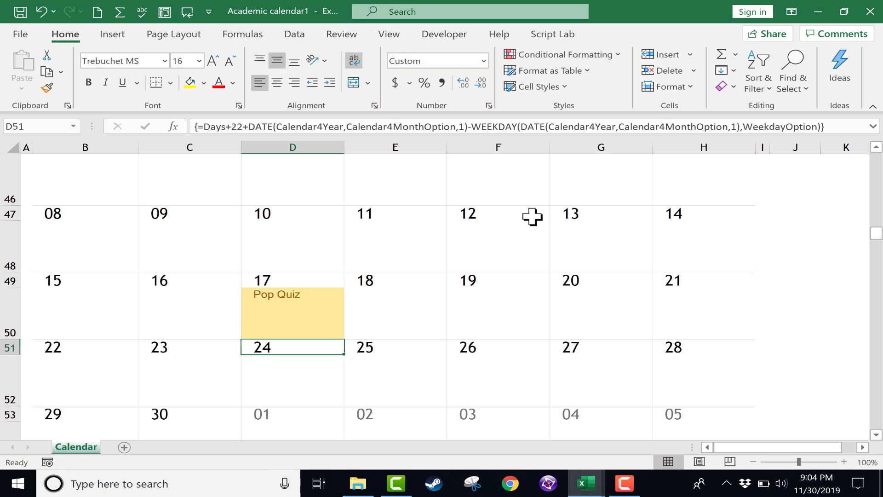
{"action": "mouse_move", "coordinate": [356, 278]}
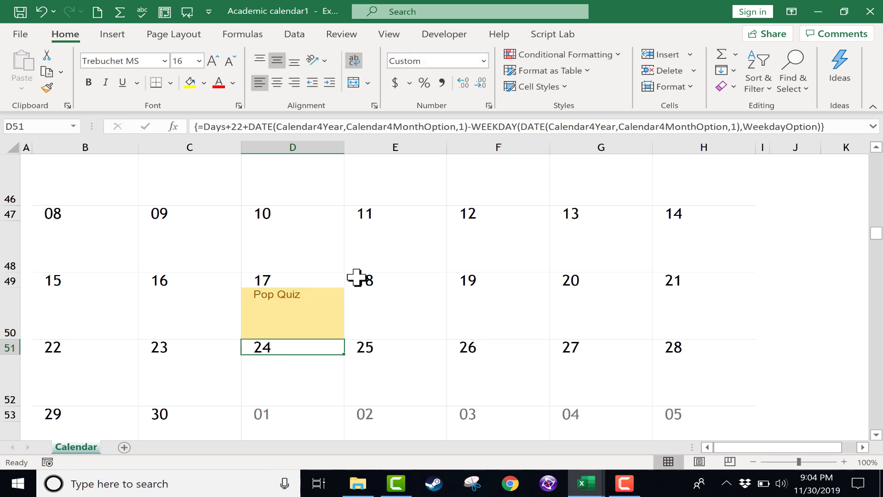
{"action": "scroll", "scroll_direction": "down", "scroll_amount": 3}
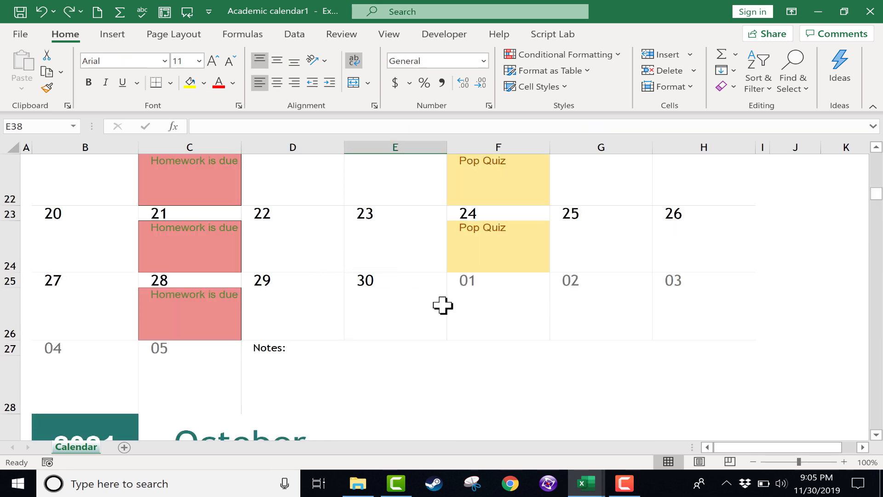
{"action": "type", "text": "h"}
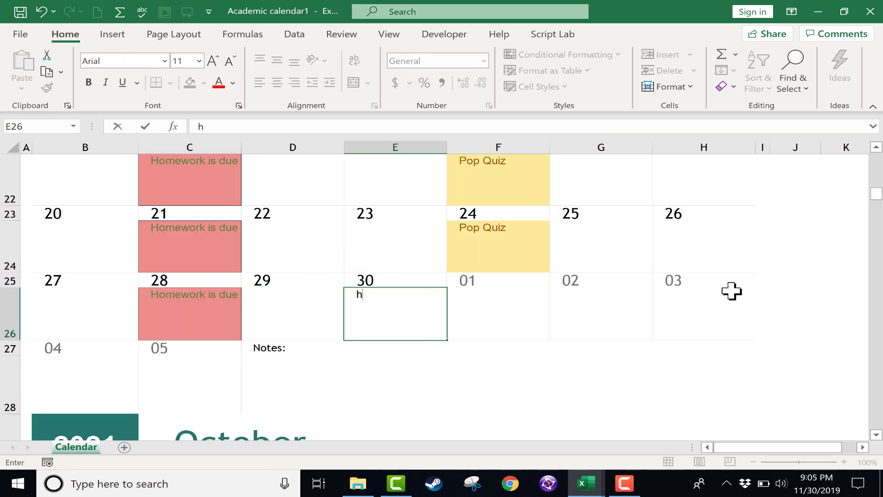
{"action": "type", "text": "homework"}
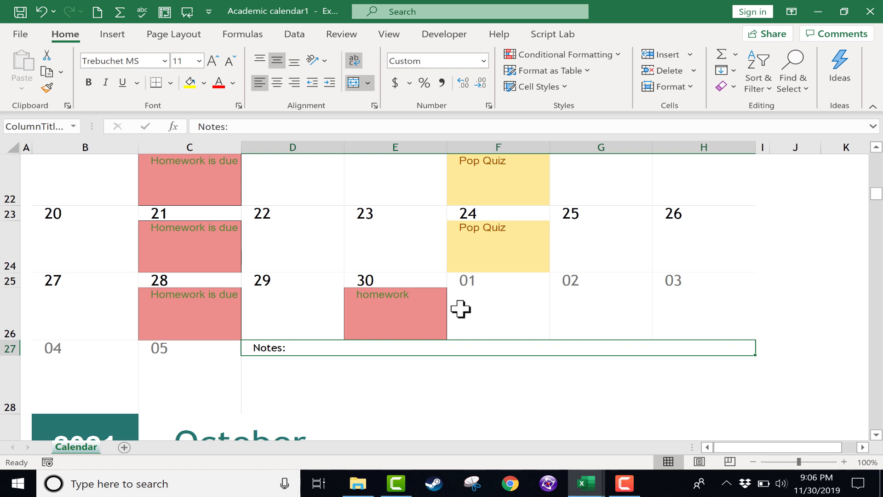
{"action": "mouse_move", "coordinate": [516, 249]}
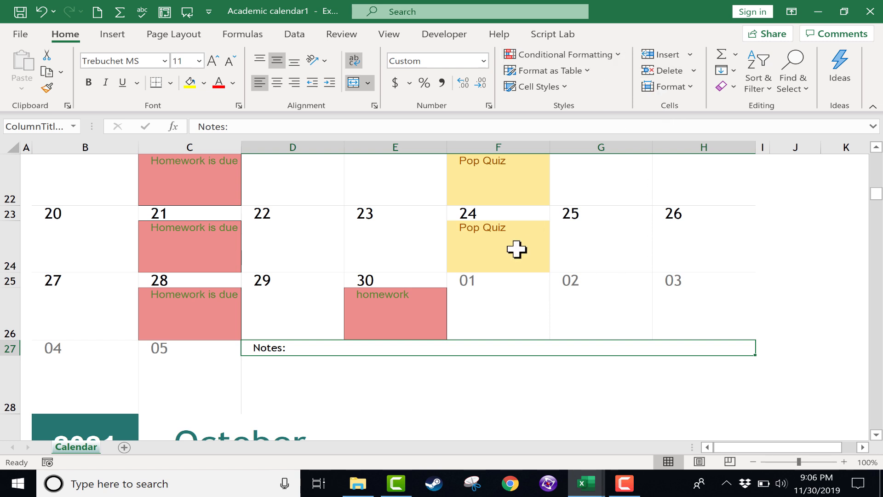
{"action": "scroll", "scroll_direction": "up", "scroll_amount": 3}
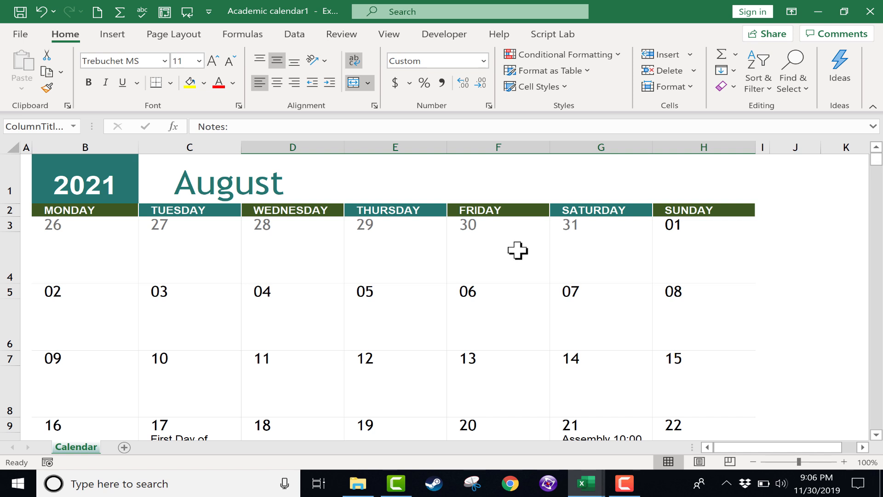
{"action": "scroll", "scroll_direction": "down", "scroll_amount": 3}
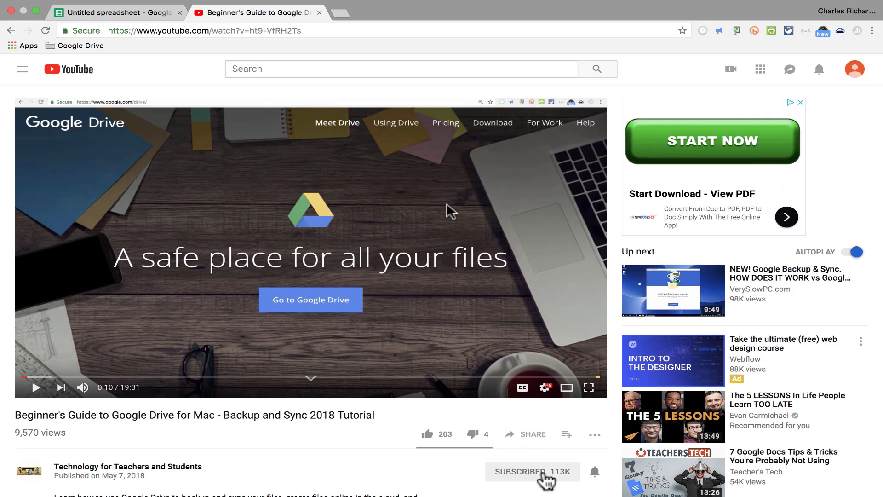
Step: Subscribe to the Technology for Teachers and Students channel
{"action": "left_click", "coordinate": [531, 471]}
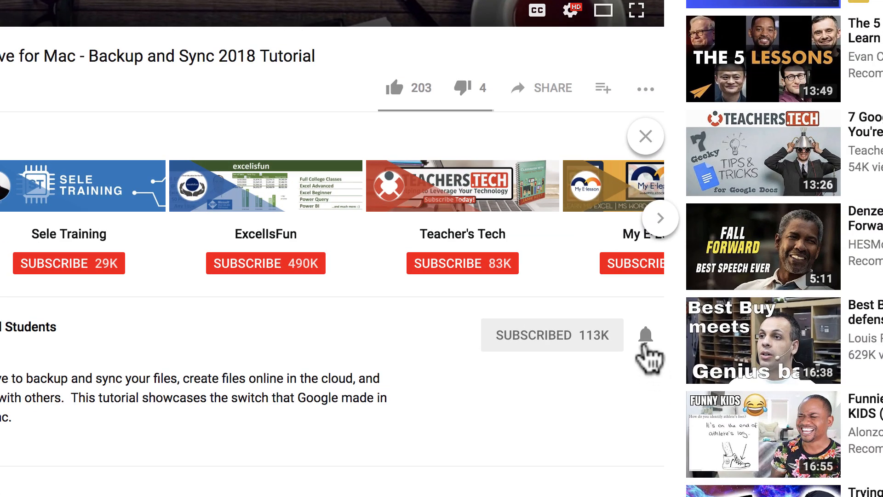
{"action": "mouse_move", "coordinate": [649, 331]}
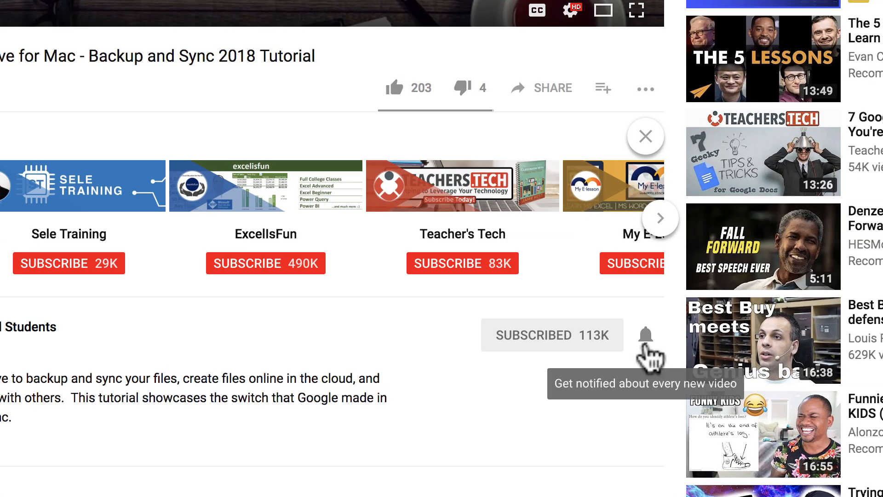